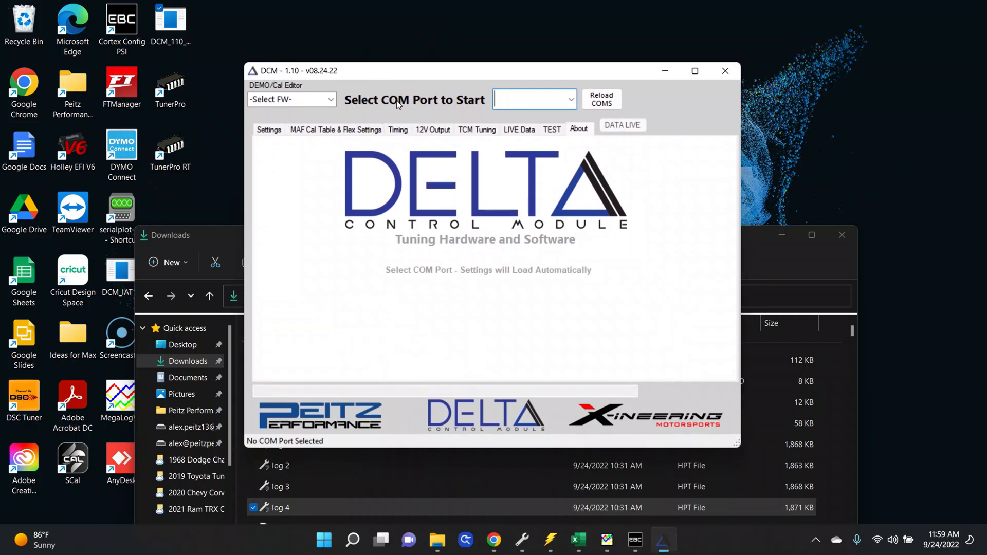
mouse_move(344, 103)
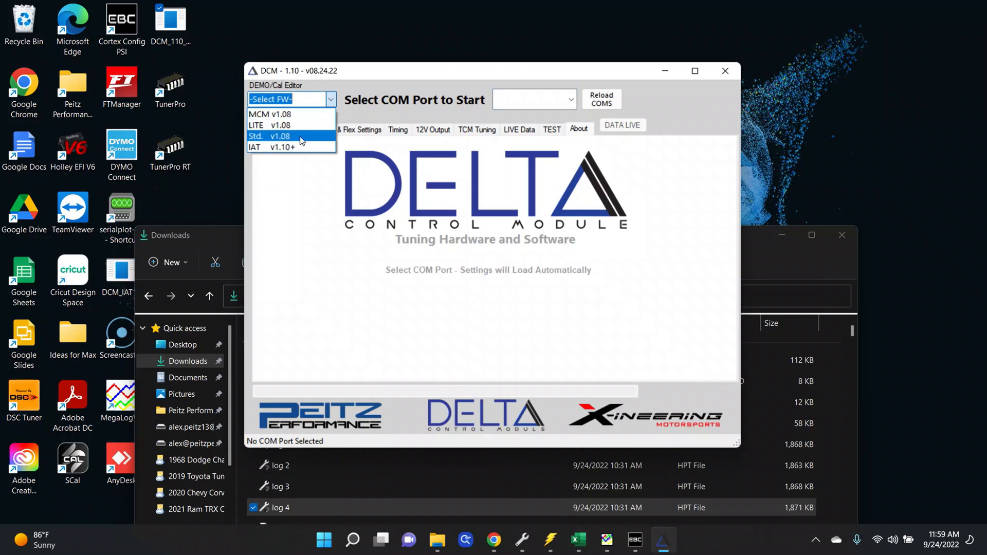
mouse_move(284, 150)
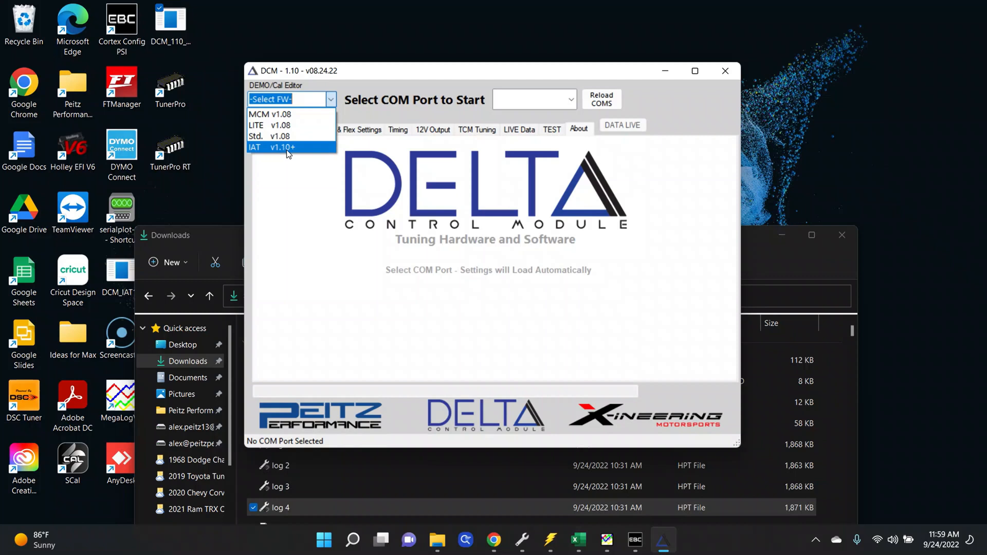
Step: Select IAT v1.10+ firmware and the DEMO COM port to run without hardware
left_click(271, 148)
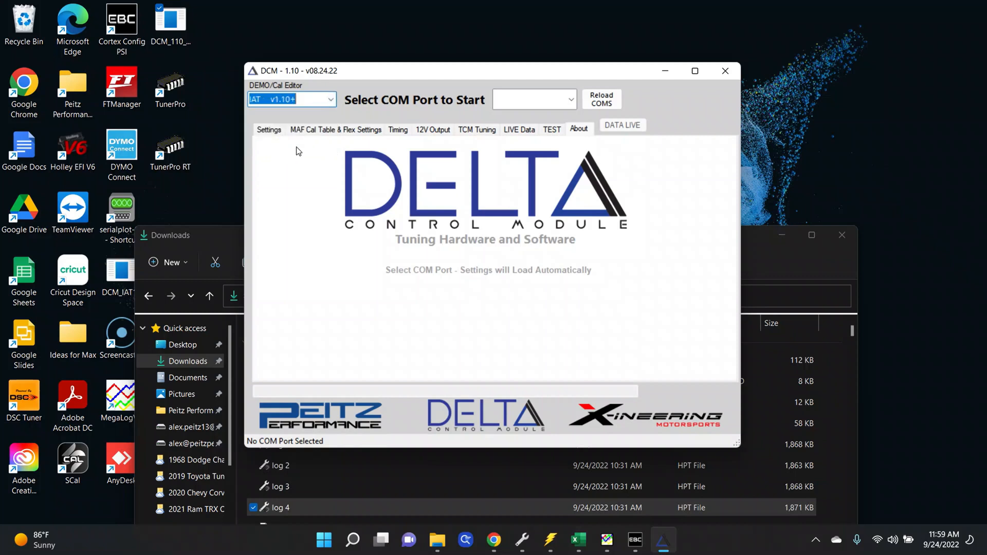
left_click(571, 100)
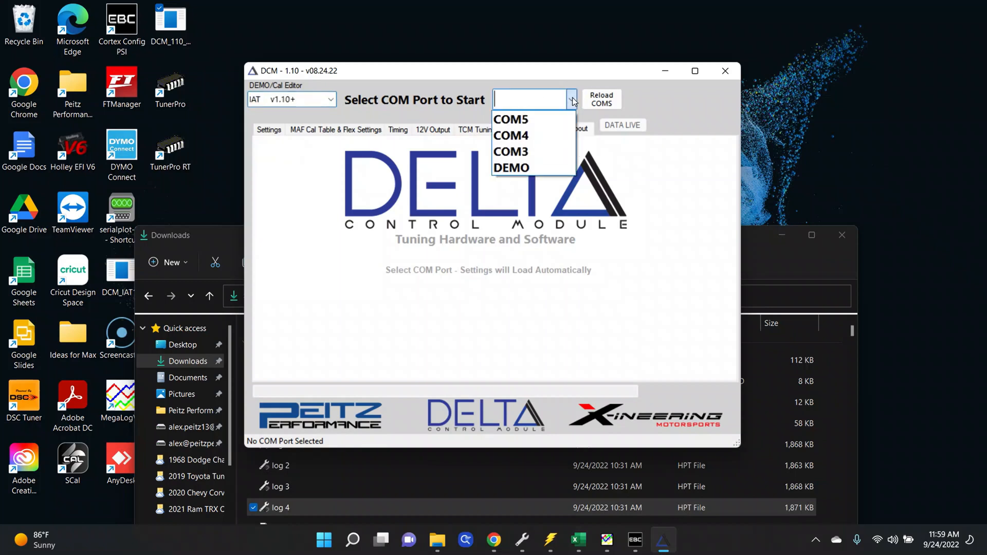
left_click(512, 167)
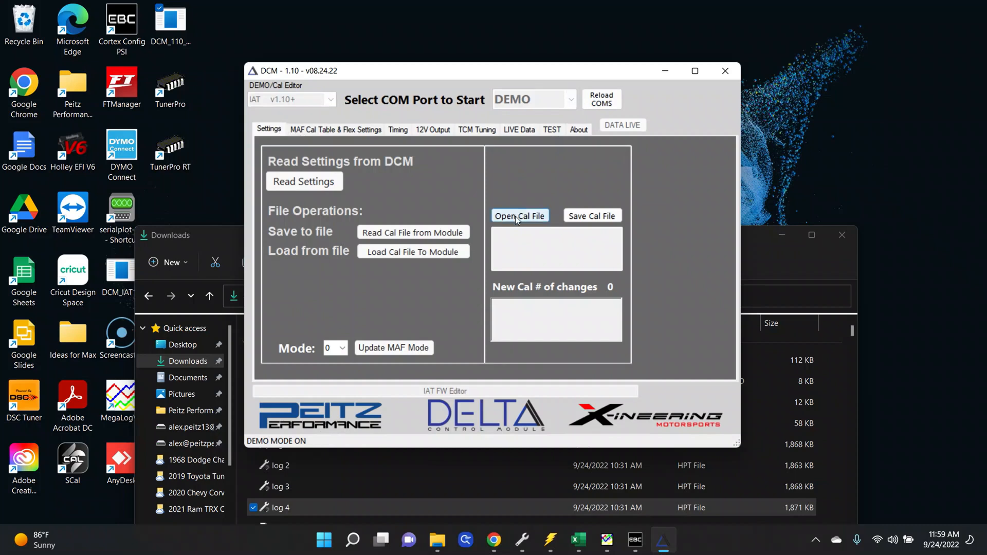
Step: Load the saved calibration file via Open Cal File
left_click(520, 216)
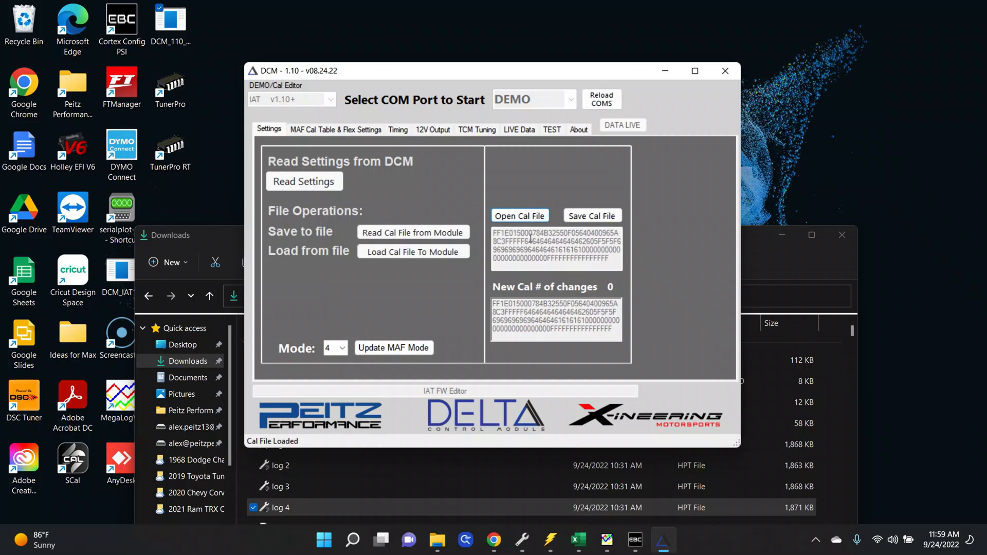
mouse_move(540, 236)
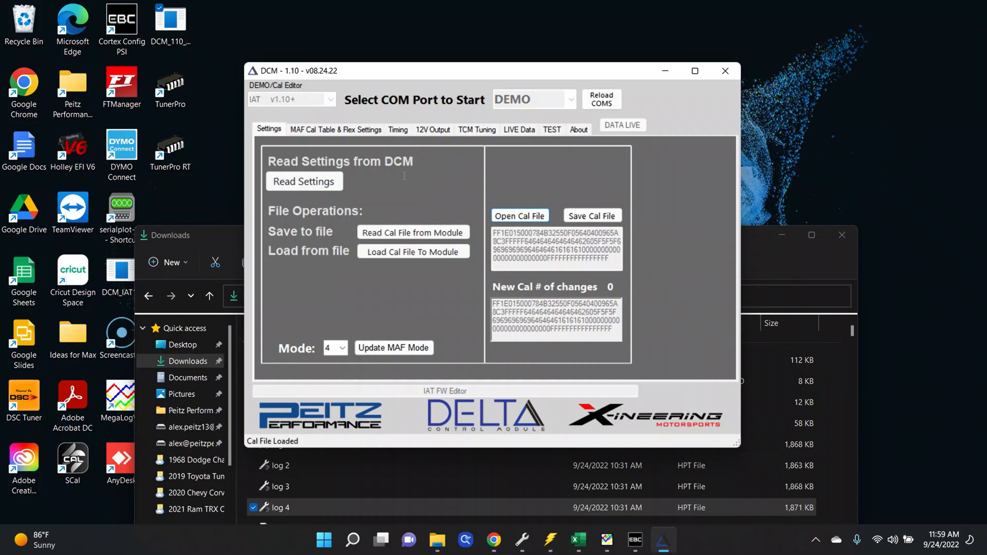
mouse_move(235, 228)
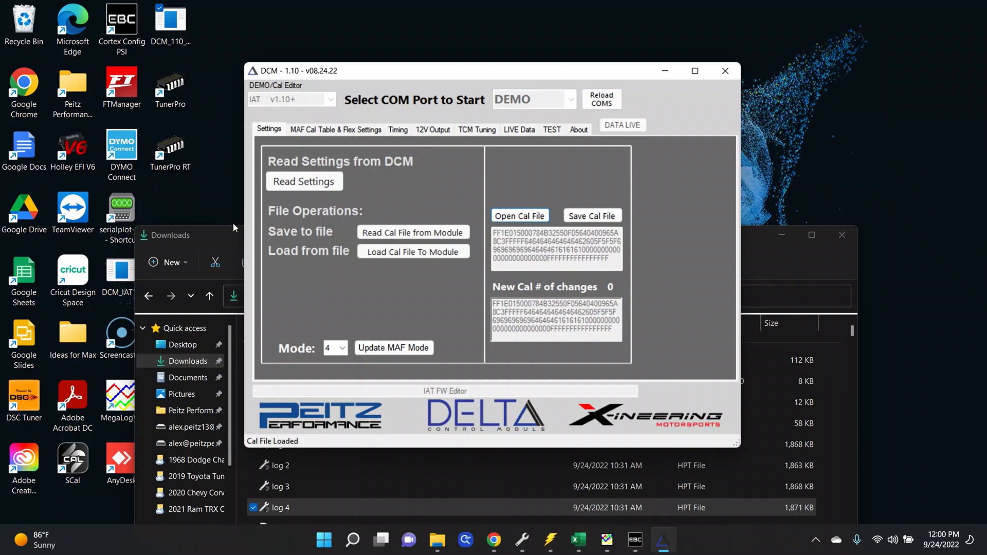
mouse_move(214, 237)
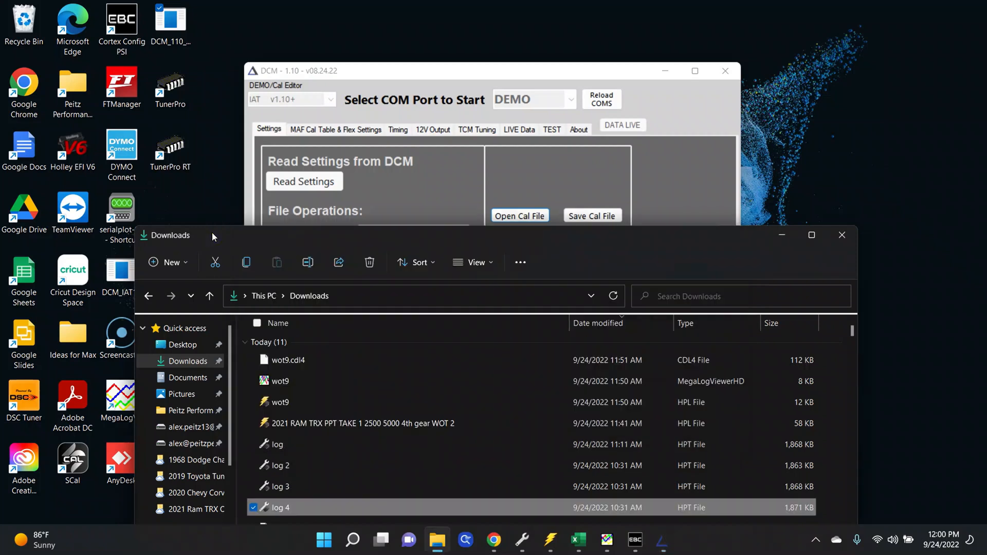
mouse_move(309, 243)
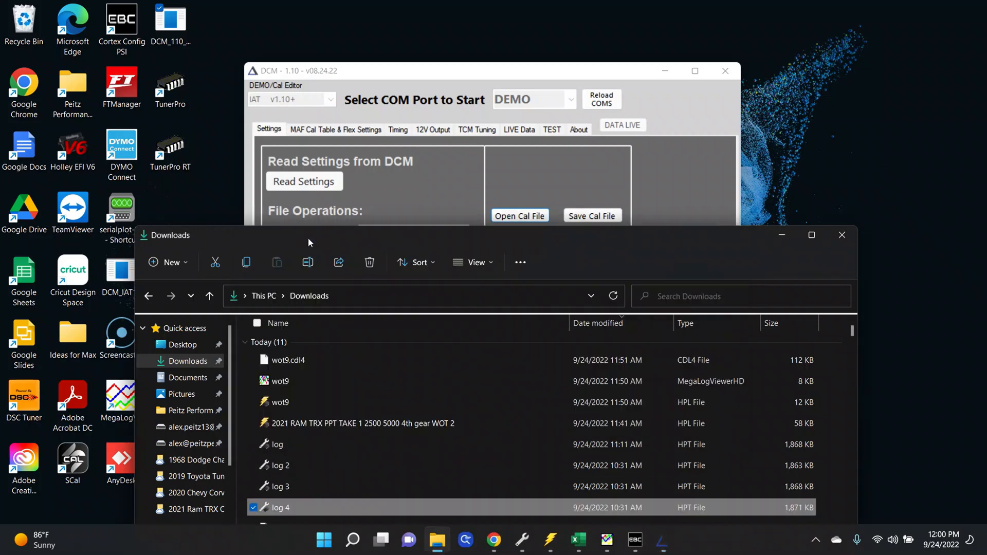
mouse_move(307, 356)
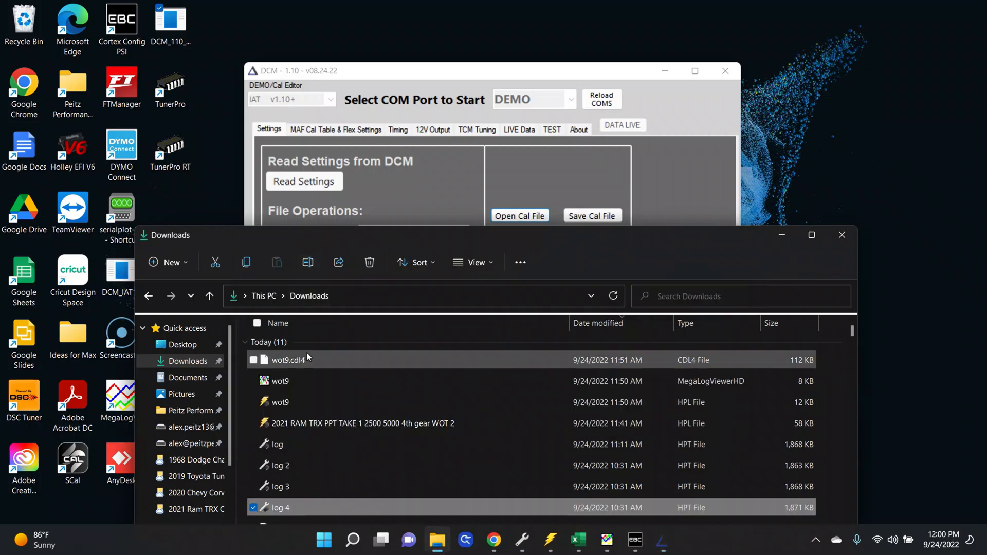
mouse_move(303, 369)
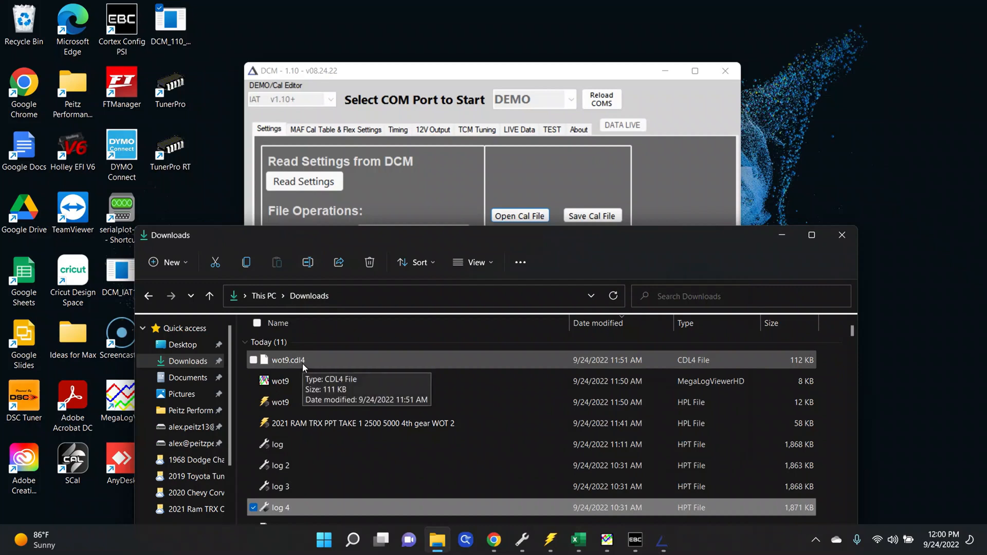
mouse_move(287, 380)
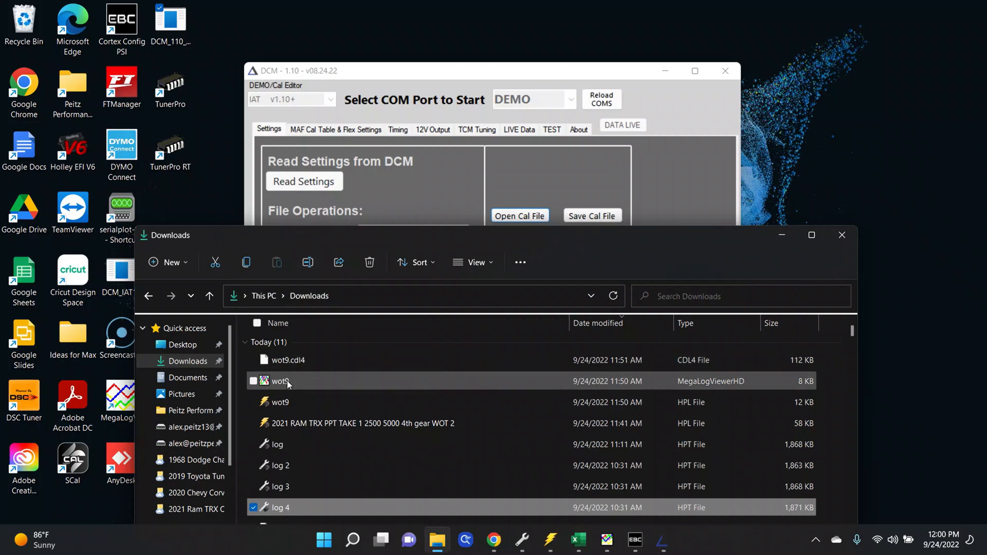
mouse_move(300, 384)
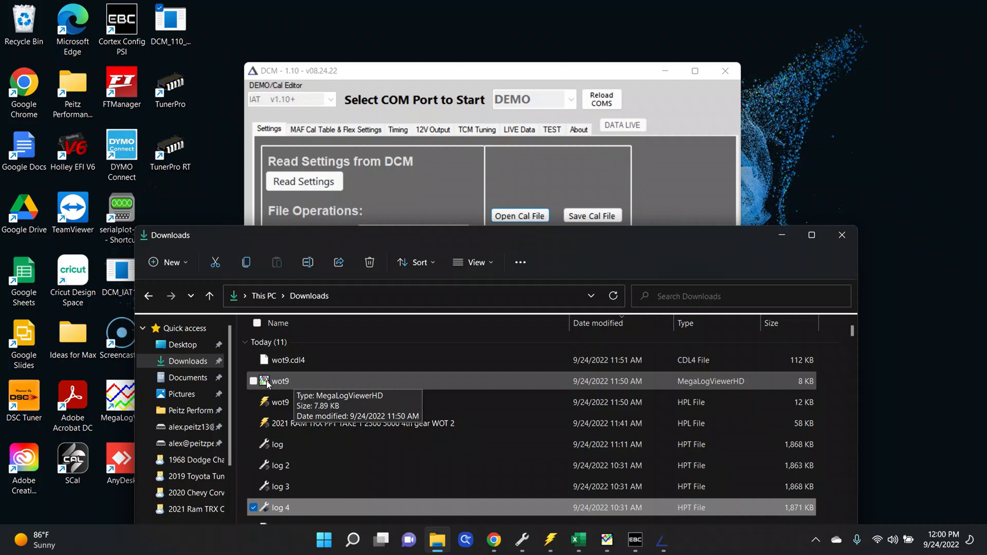
mouse_move(290, 403)
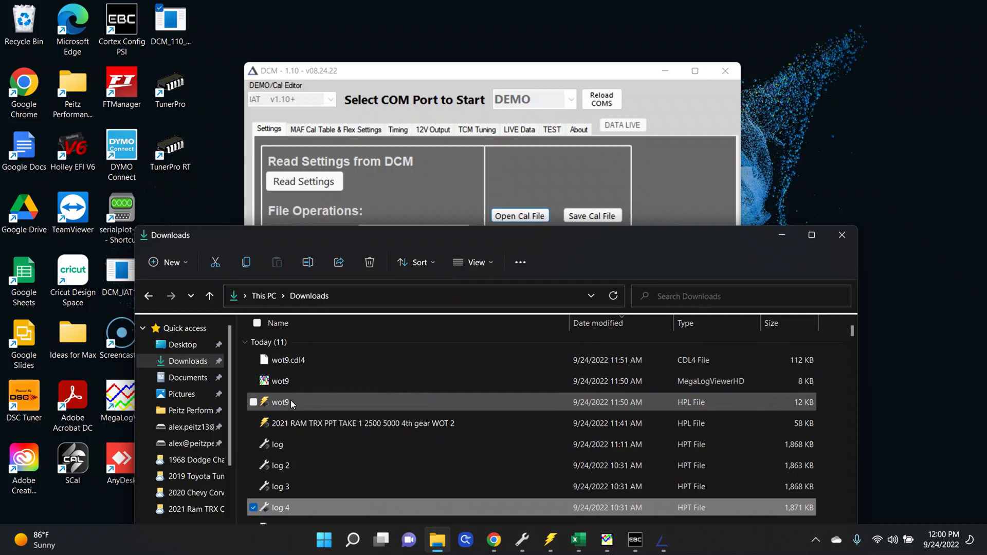
mouse_move(286, 406)
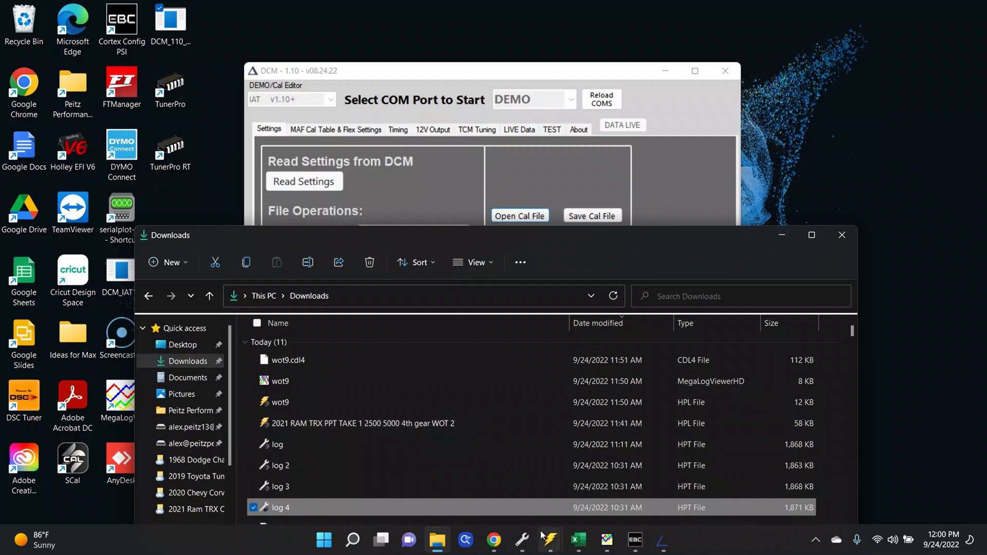
mouse_move(553, 539)
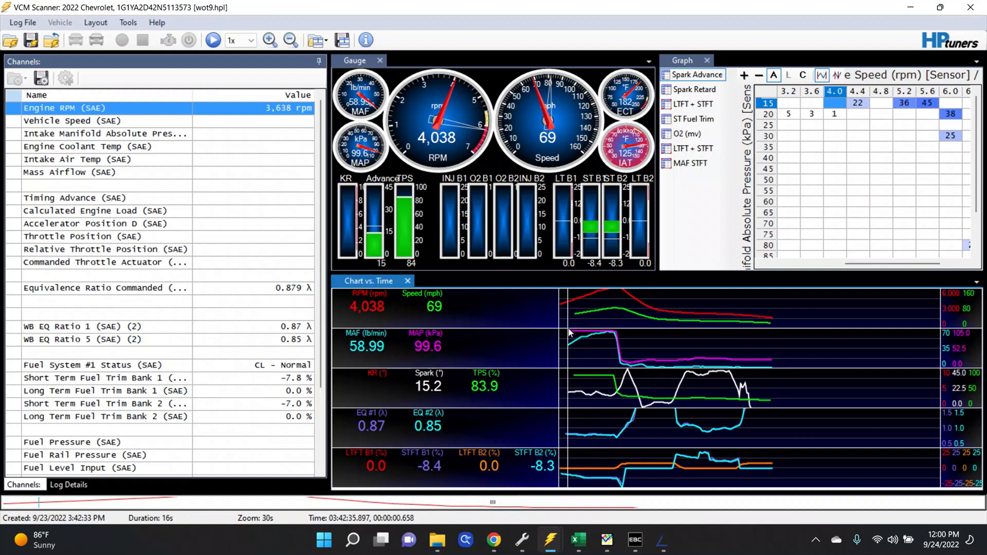
mouse_move(563, 371)
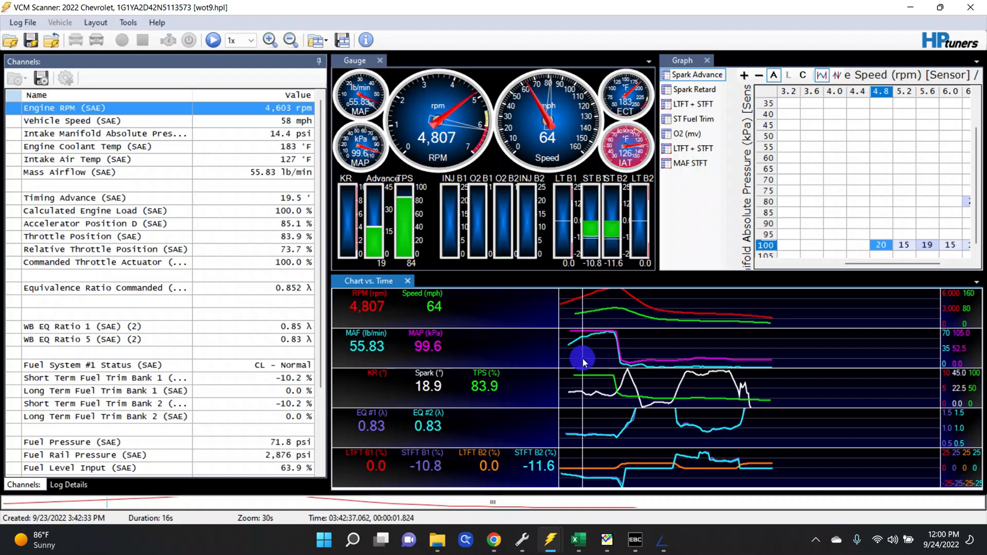
mouse_move(458, 473)
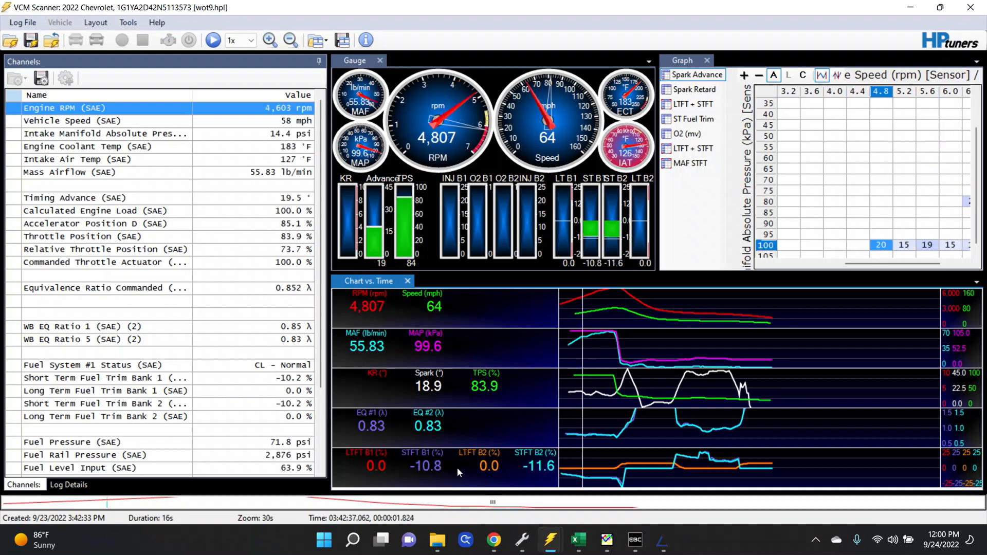
mouse_move(508, 483)
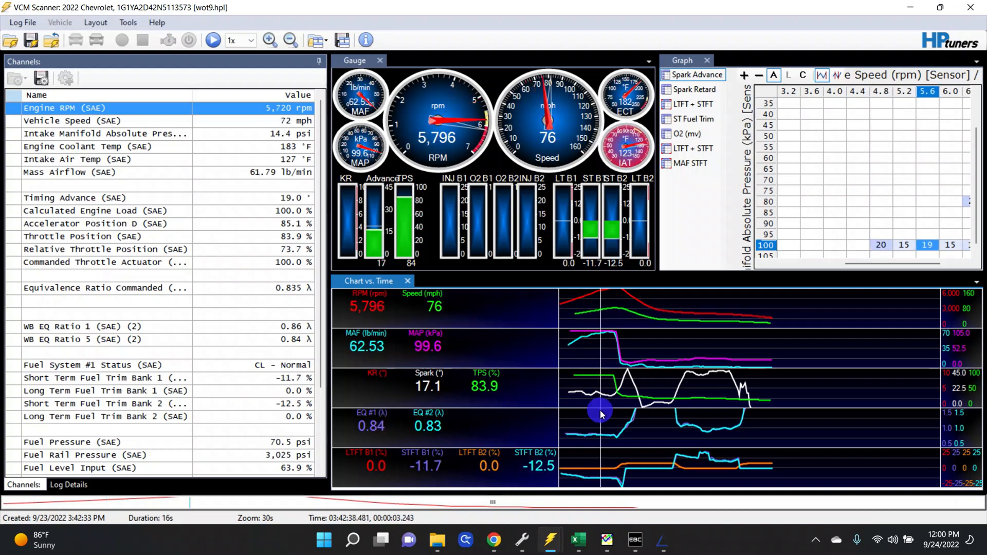
mouse_move(611, 405)
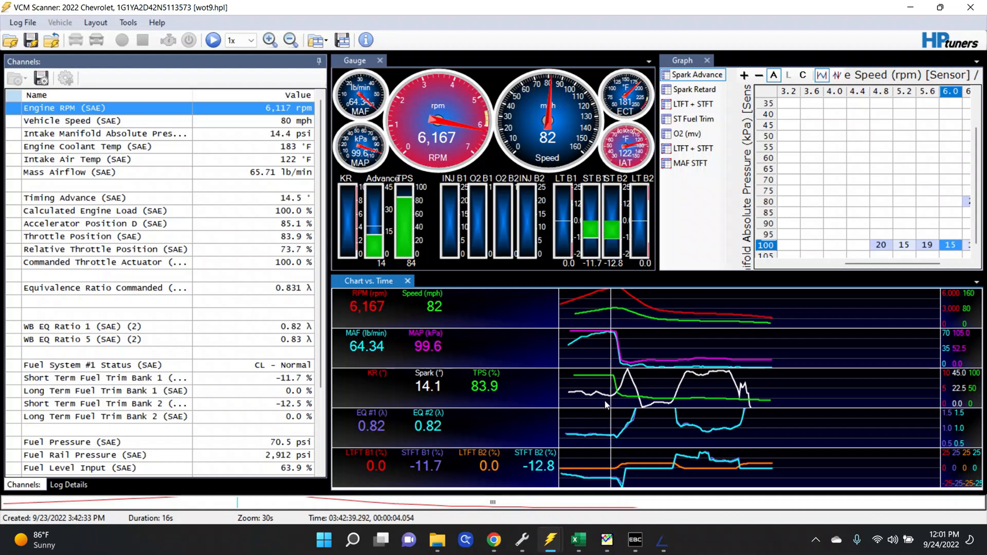
mouse_move(603, 389)
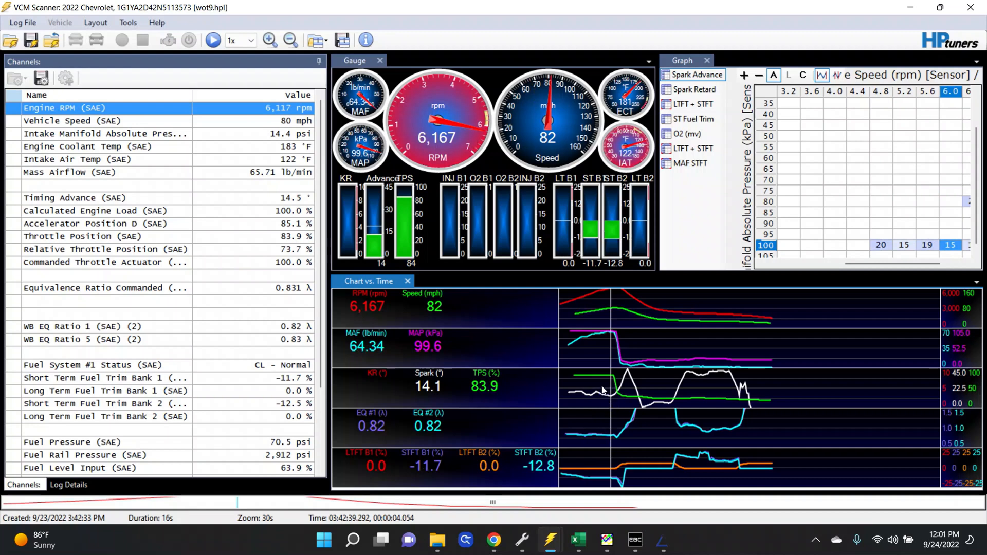
mouse_move(568, 286)
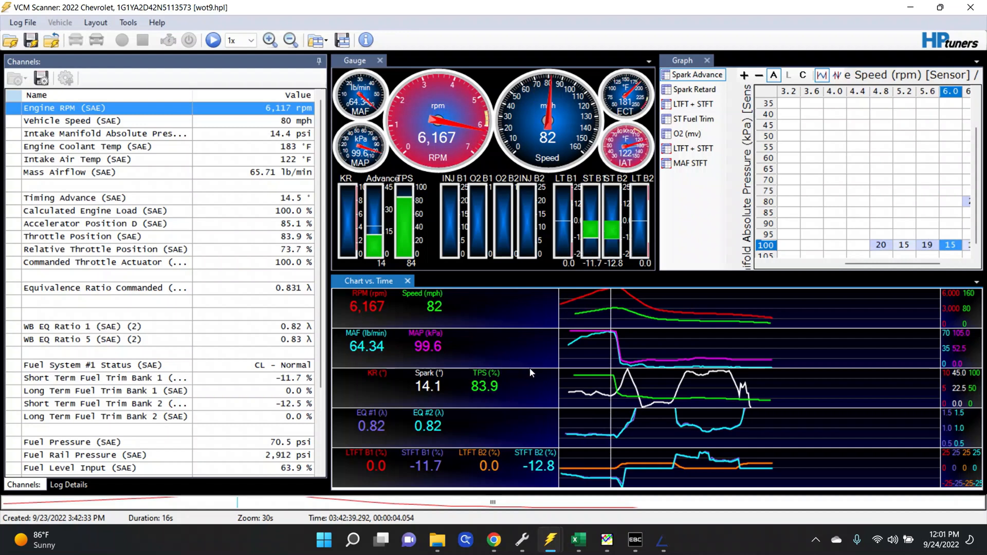
mouse_move(535, 370)
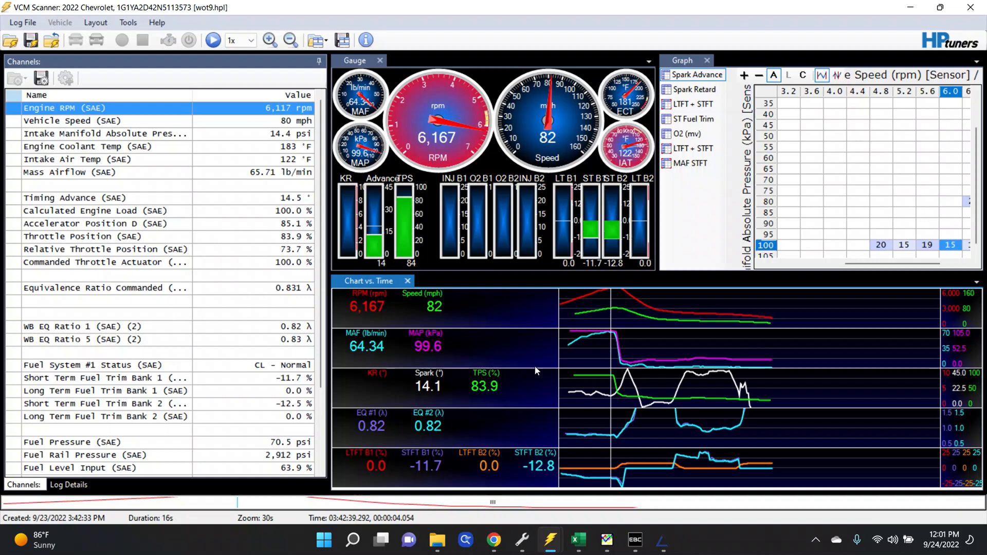
mouse_move(582, 350)
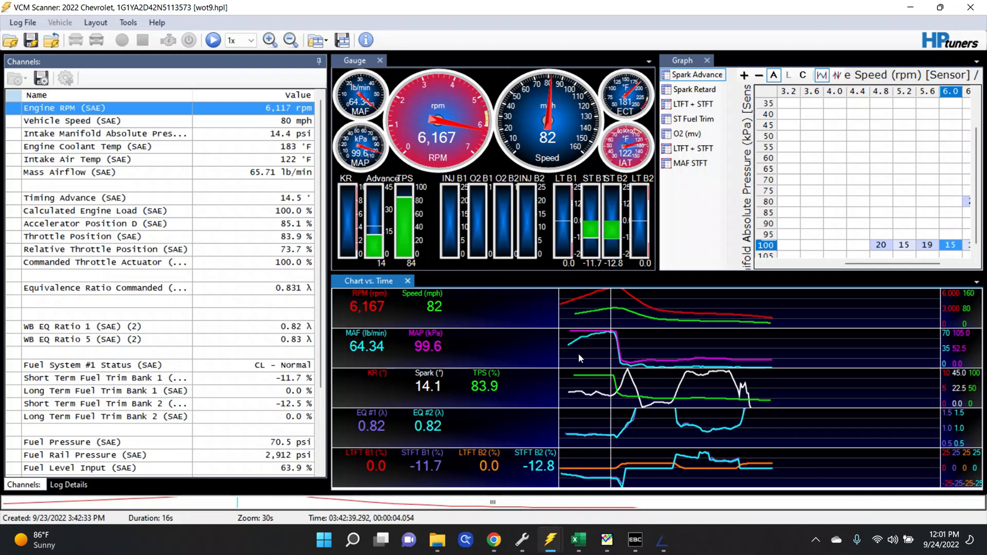
mouse_move(656, 536)
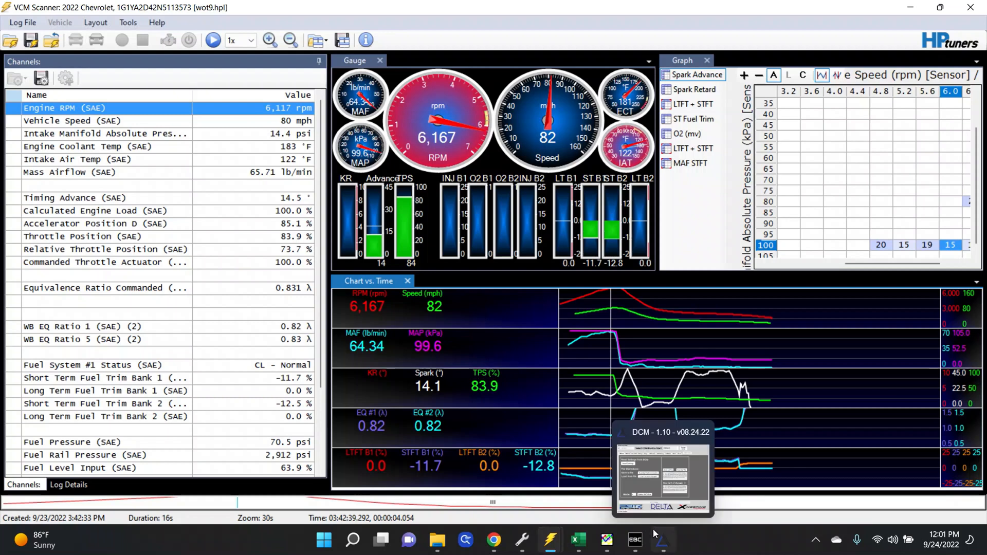
Step: Show the Timing page with the IAT Scaling % vs MAF Hz table and IAT limits 90–140°F
left_click(662, 539)
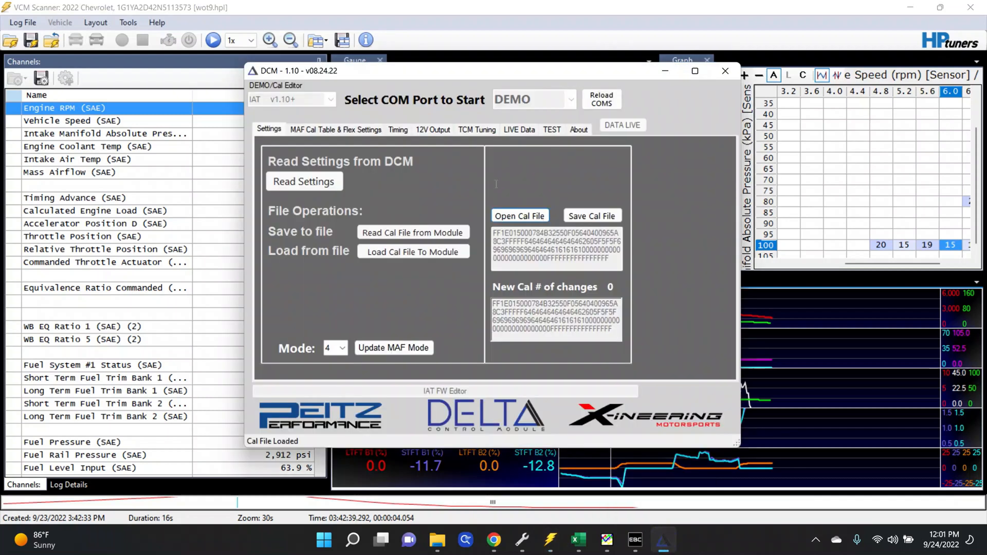
mouse_move(440, 133)
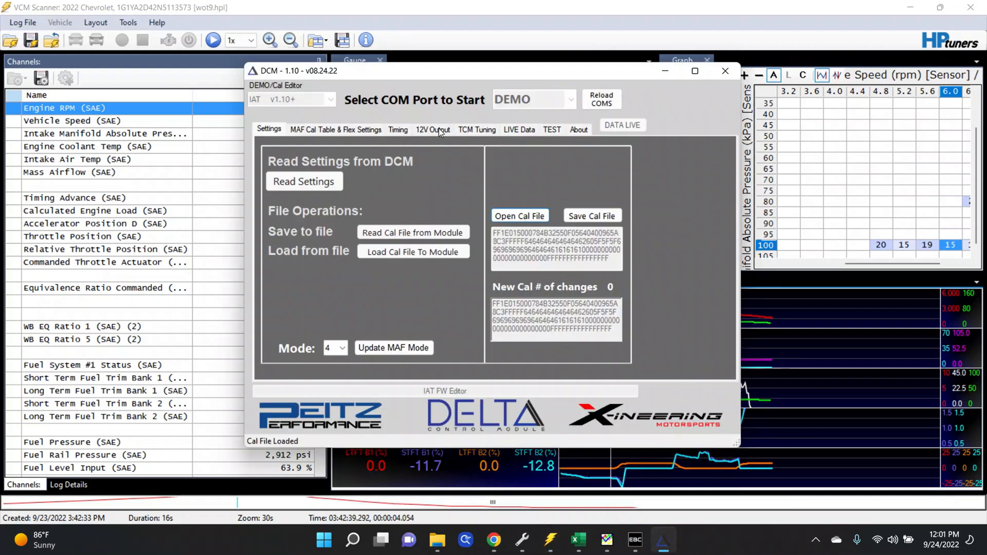
left_click(398, 129)
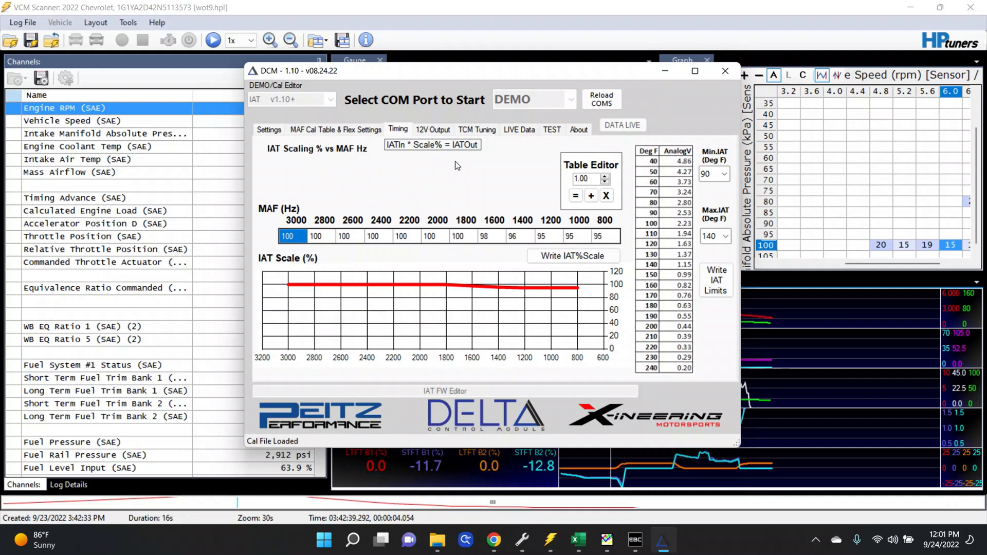
mouse_move(524, 242)
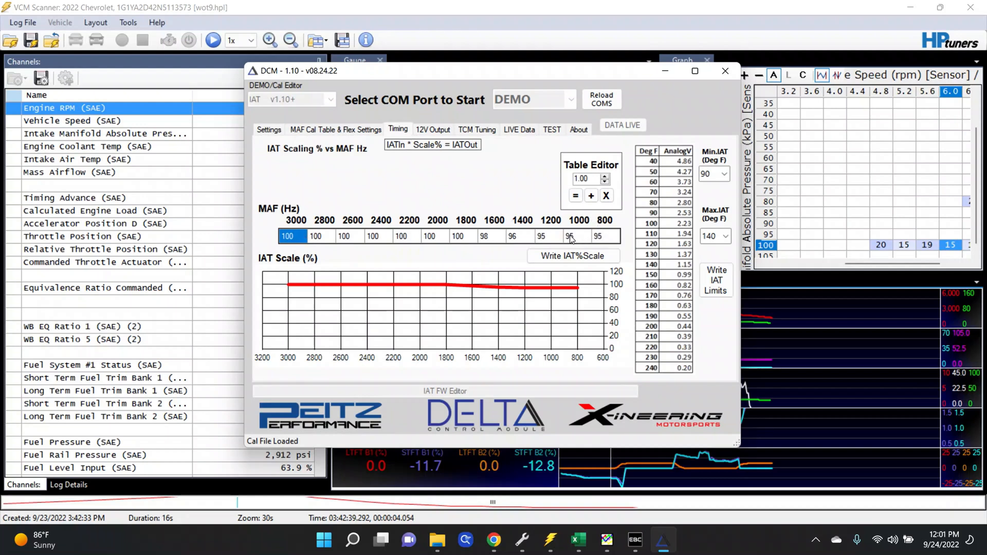
mouse_move(520, 239)
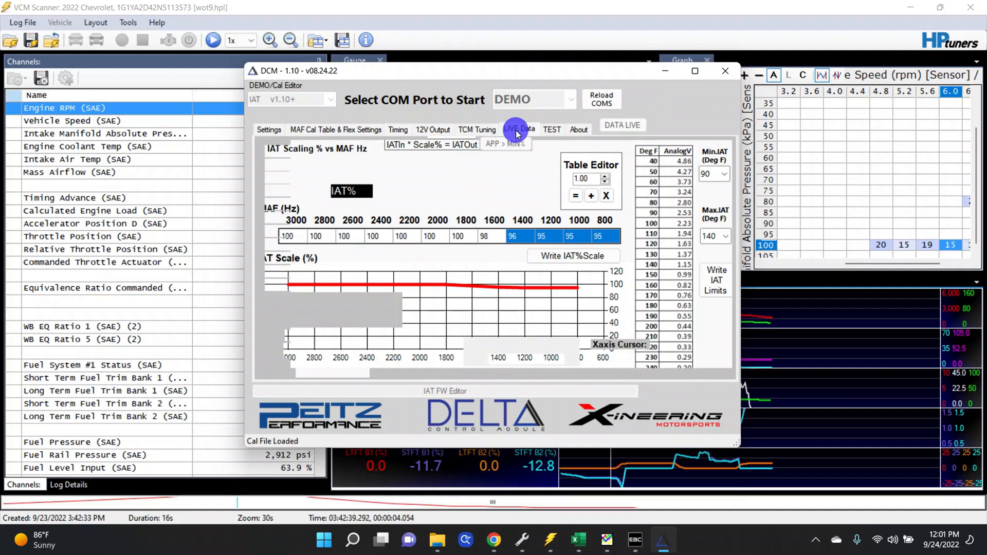
Step: Show the LIVE Data page, then switch to the wot9 log in MegaLogViewer
left_click(520, 130)
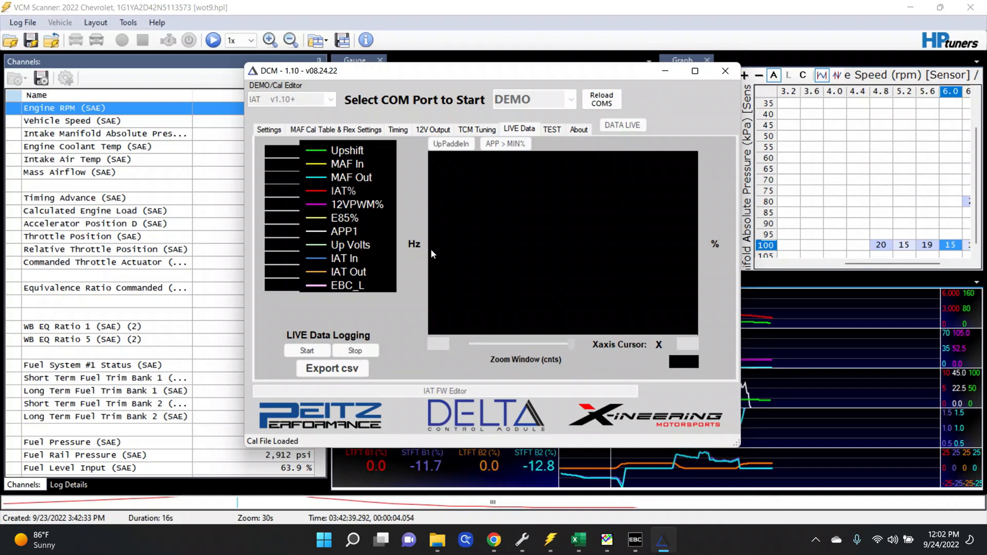
mouse_move(459, 245)
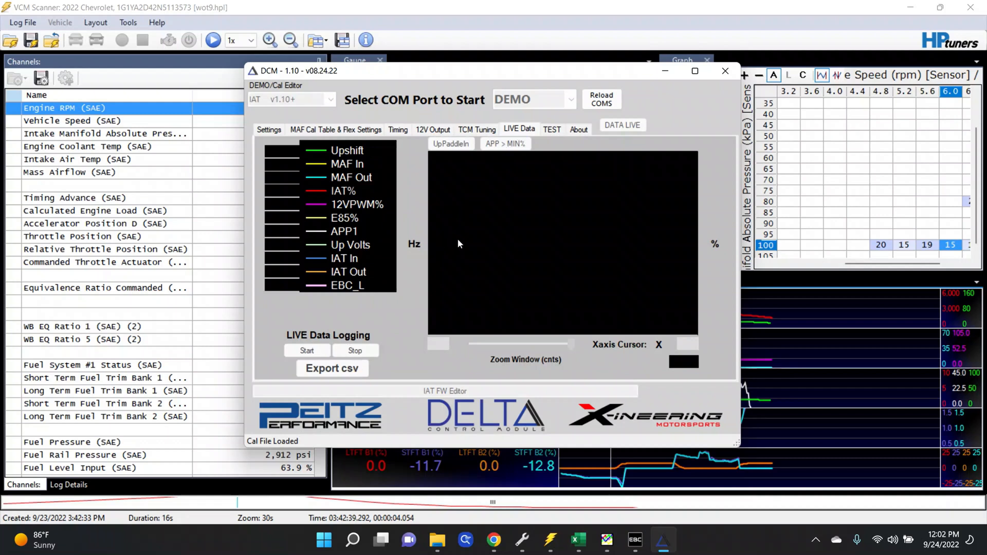
left_click(607, 538)
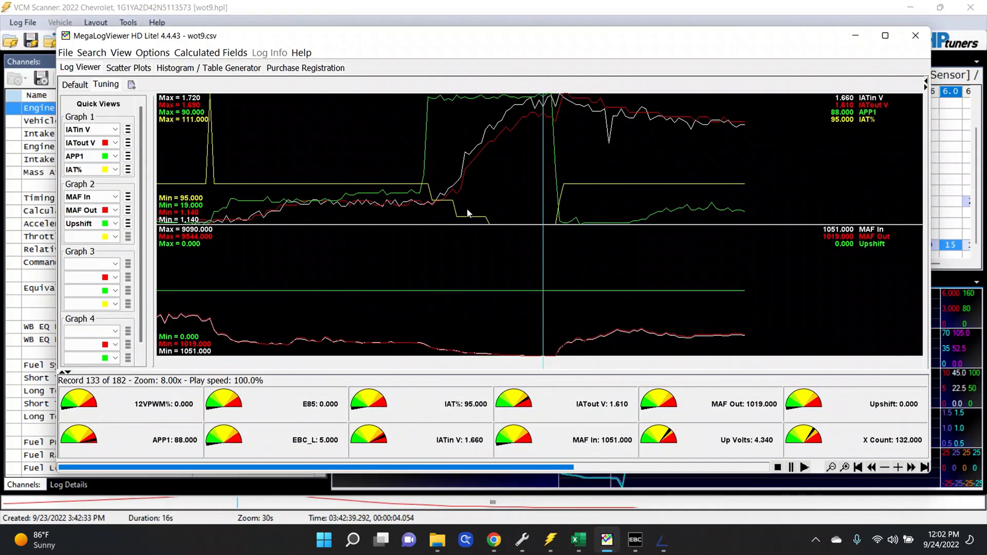
mouse_move(436, 186)
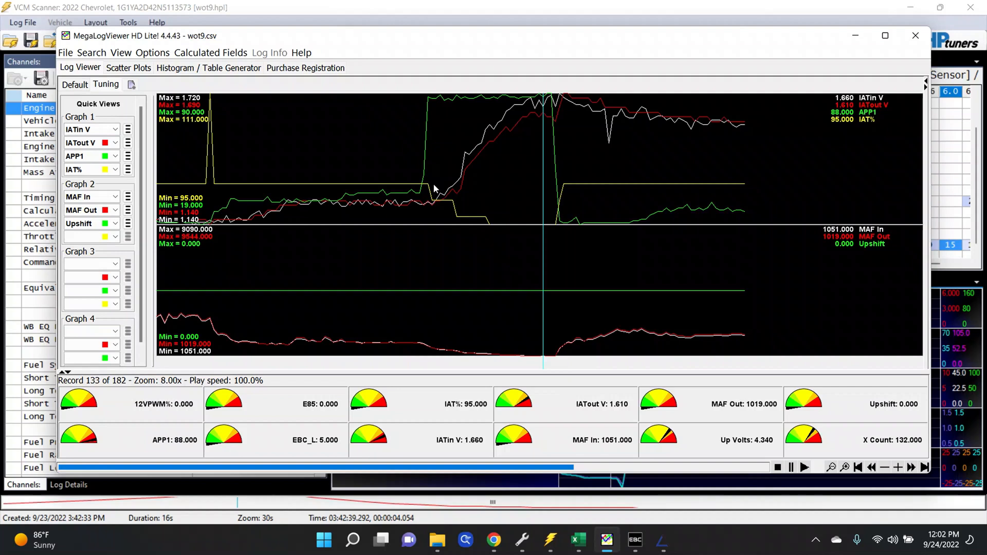
mouse_move(191, 150)
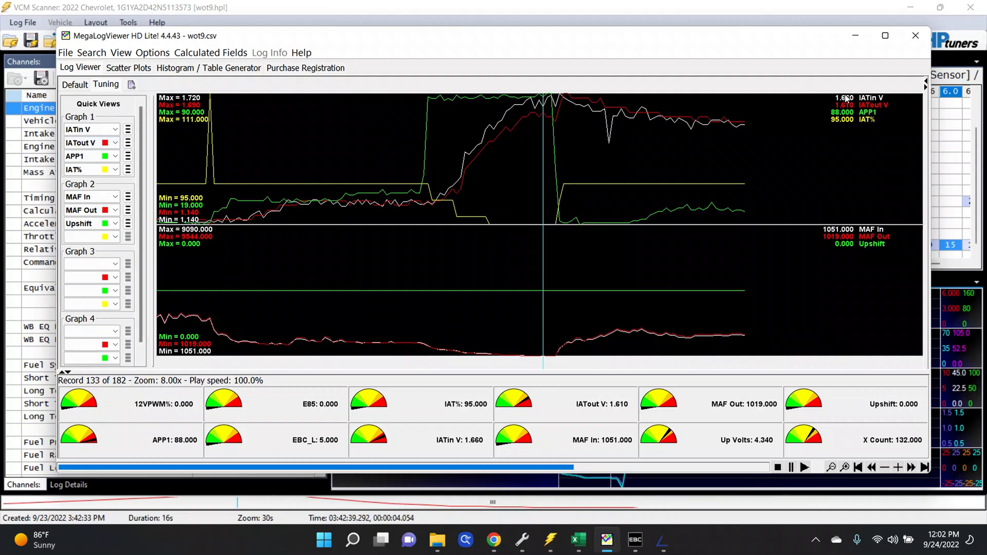
mouse_move(849, 122)
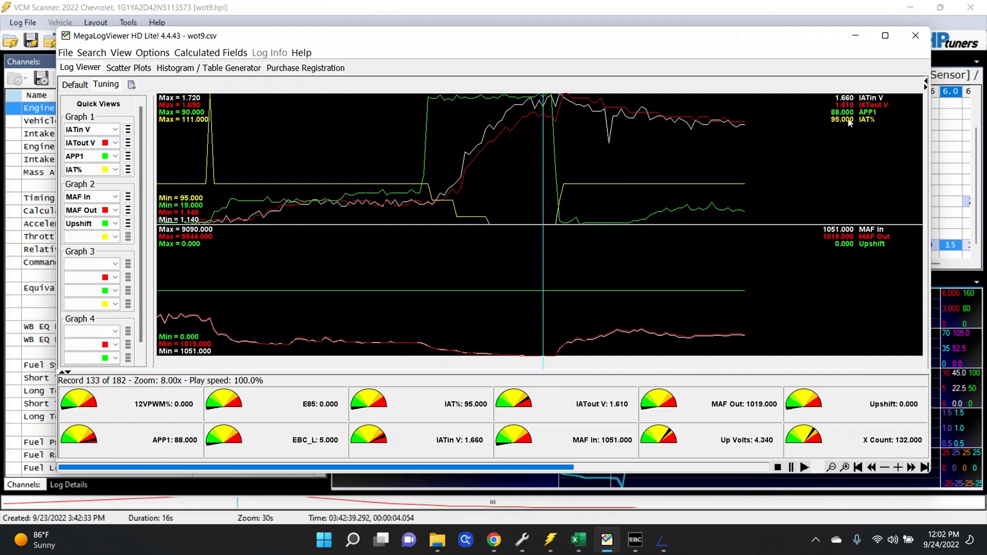
mouse_move(863, 128)
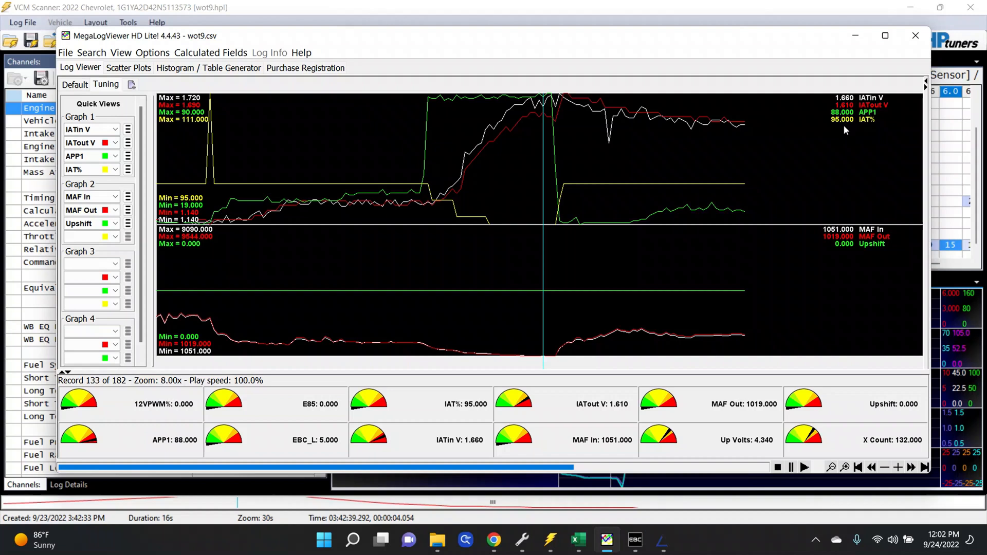
mouse_move(835, 236)
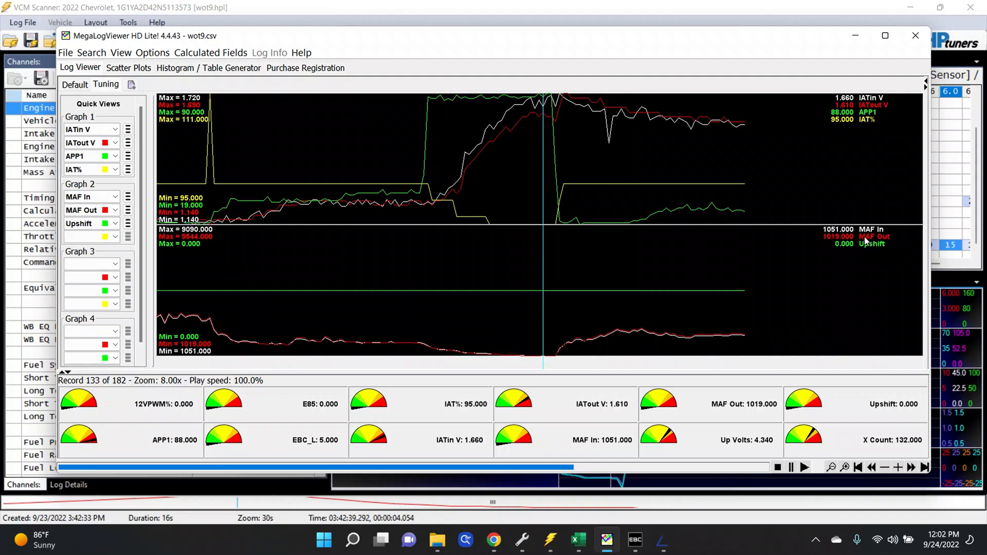
mouse_move(824, 246)
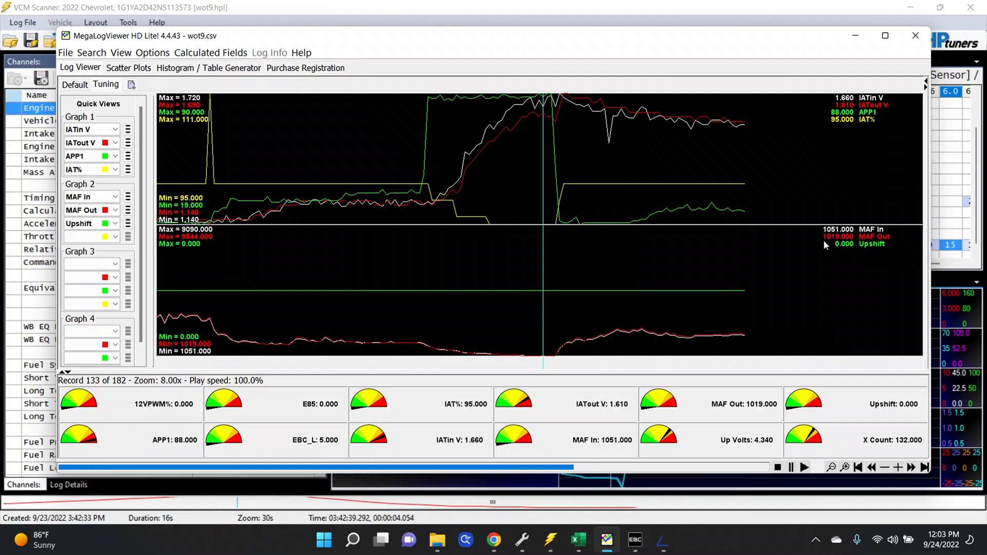
mouse_move(821, 246)
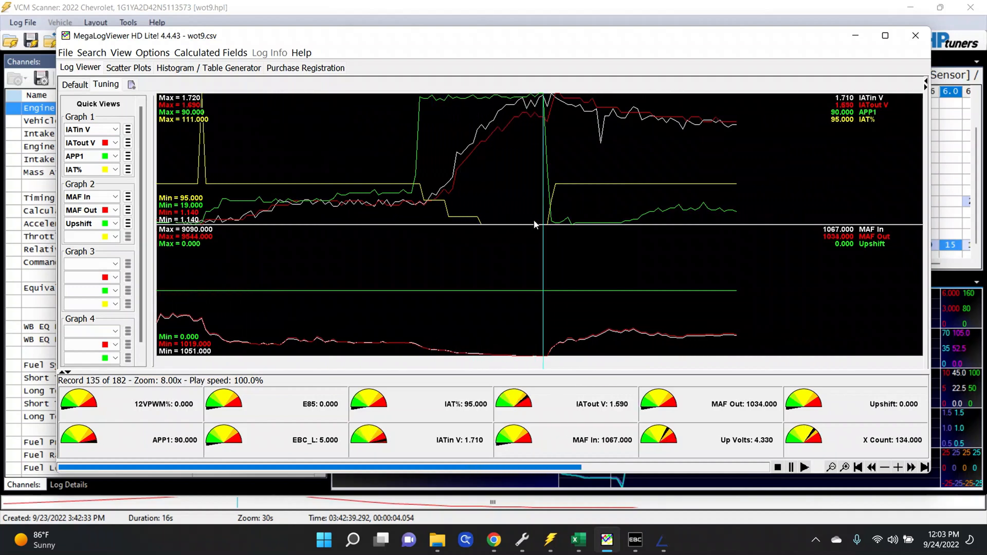
mouse_move(541, 226)
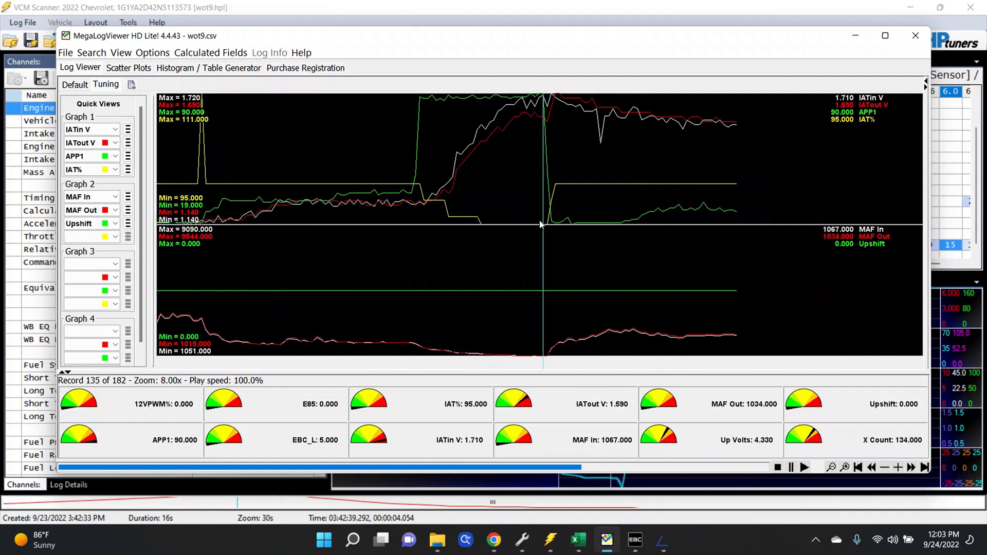
mouse_move(512, 232)
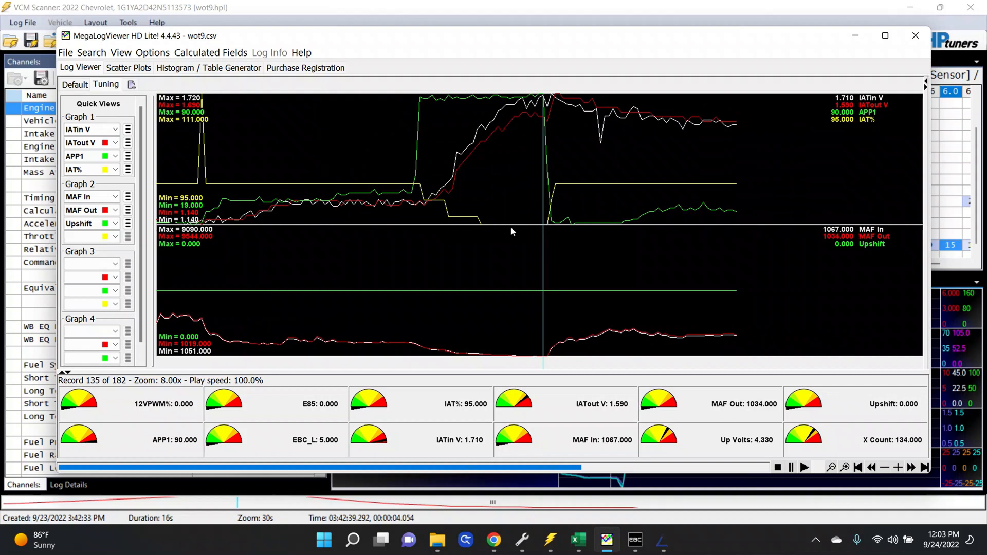
mouse_move(532, 333)
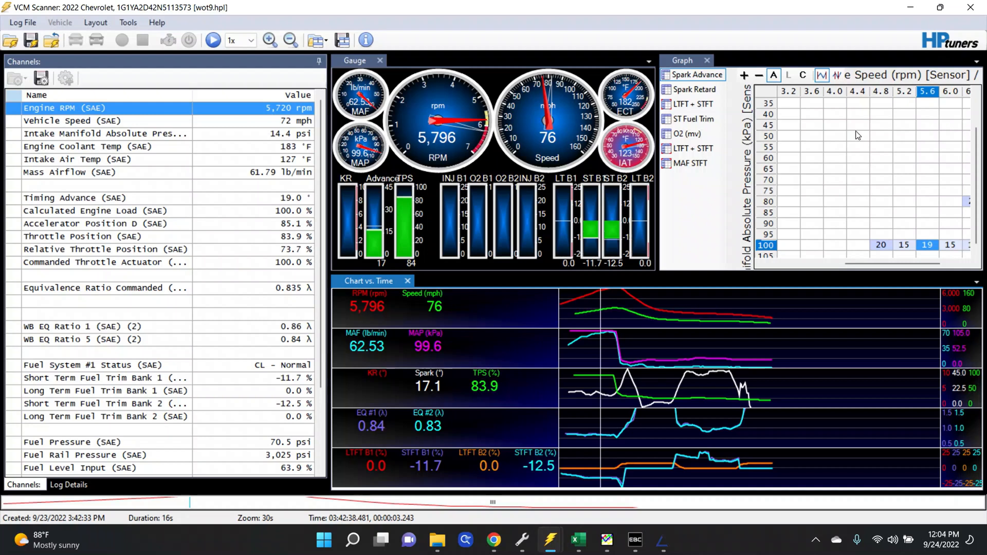
Step: Show the MAF Cal Table & Flex Settings page with its 105–97% scale table
left_click(662, 540)
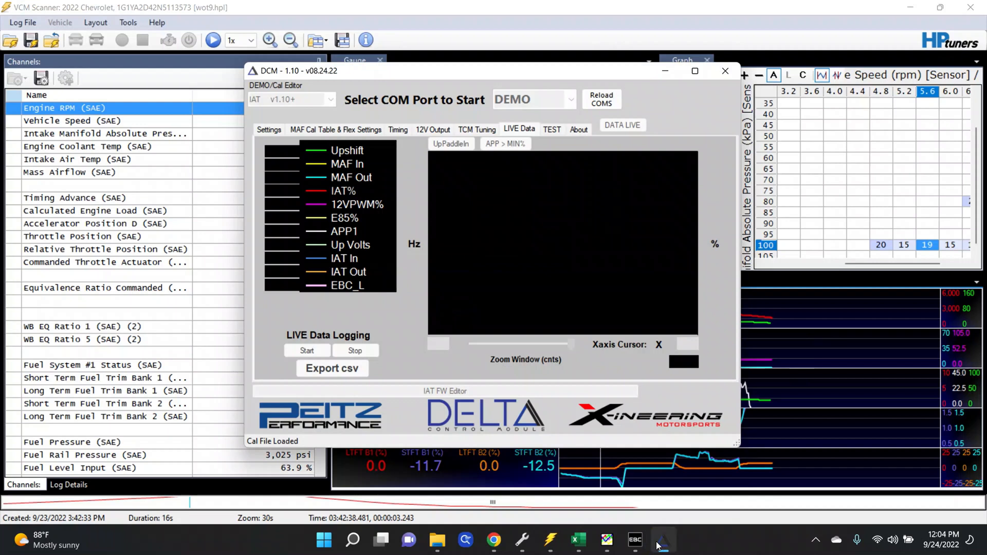
left_click(364, 130)
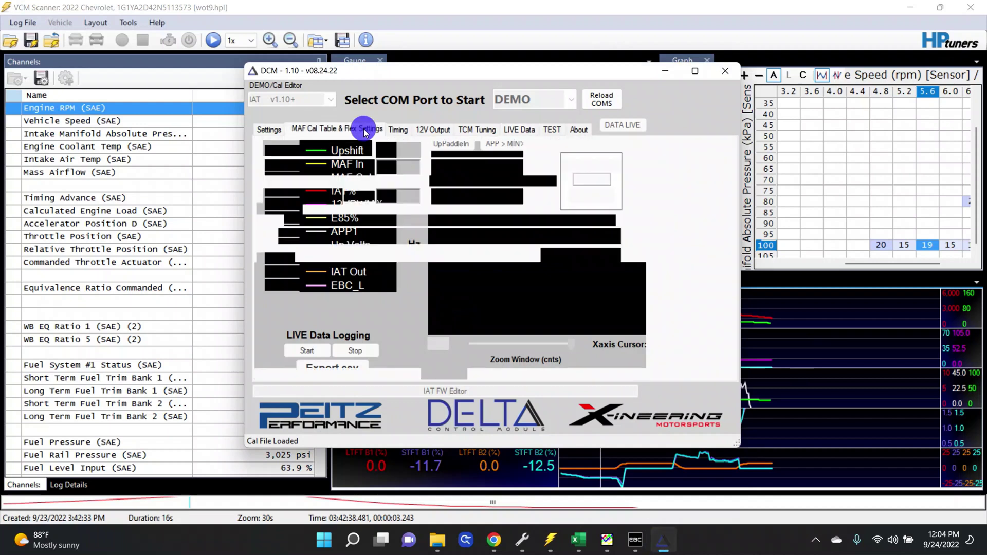
left_click(352, 129)
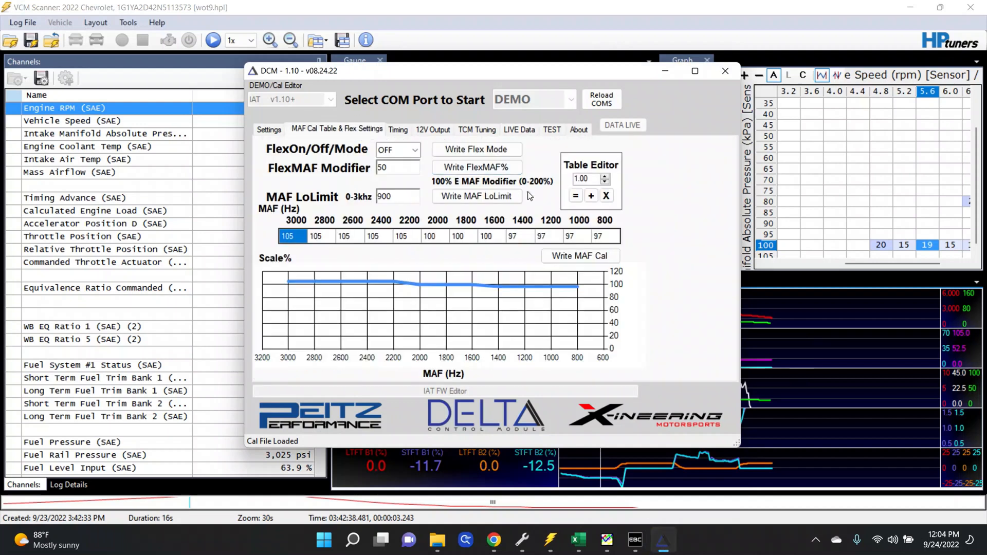
mouse_move(517, 239)
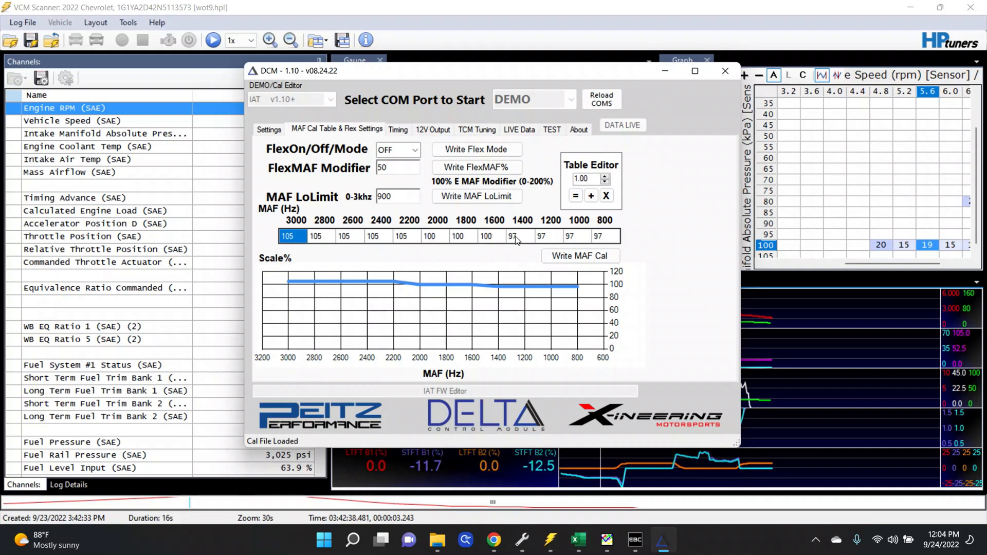
mouse_move(520, 235)
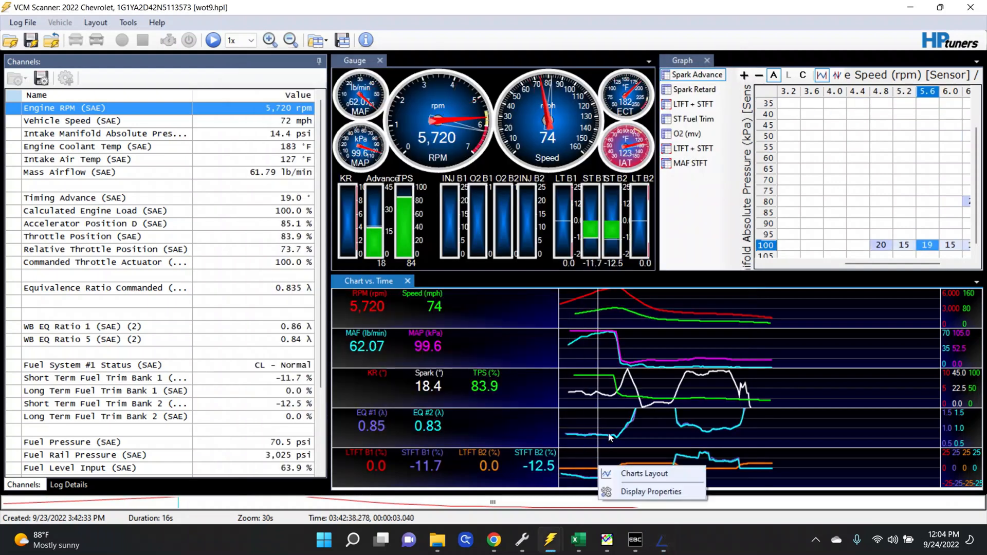
Step: Move the wot9 log cursor to the point at 5,983 rpm and 80 mph
left_click(607, 434)
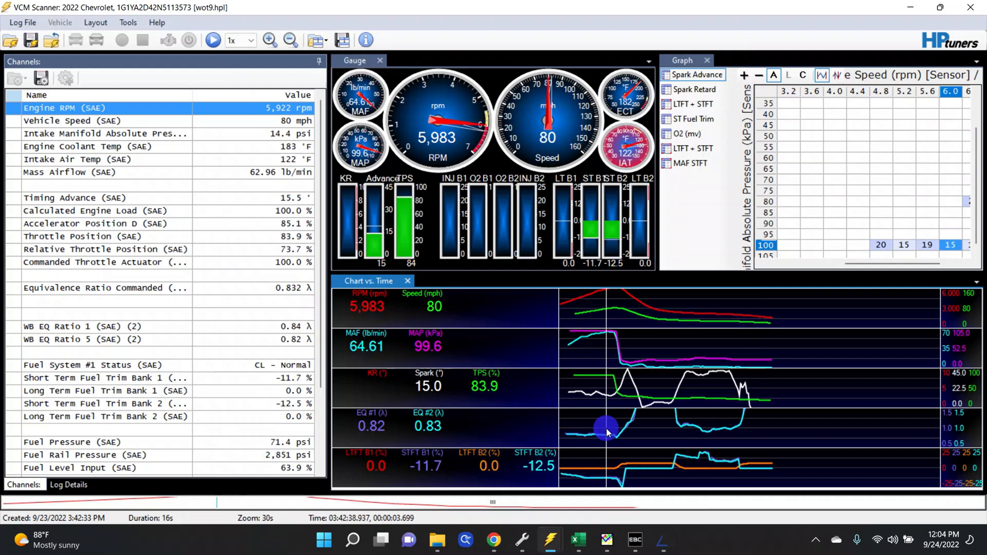
mouse_move(630, 508)
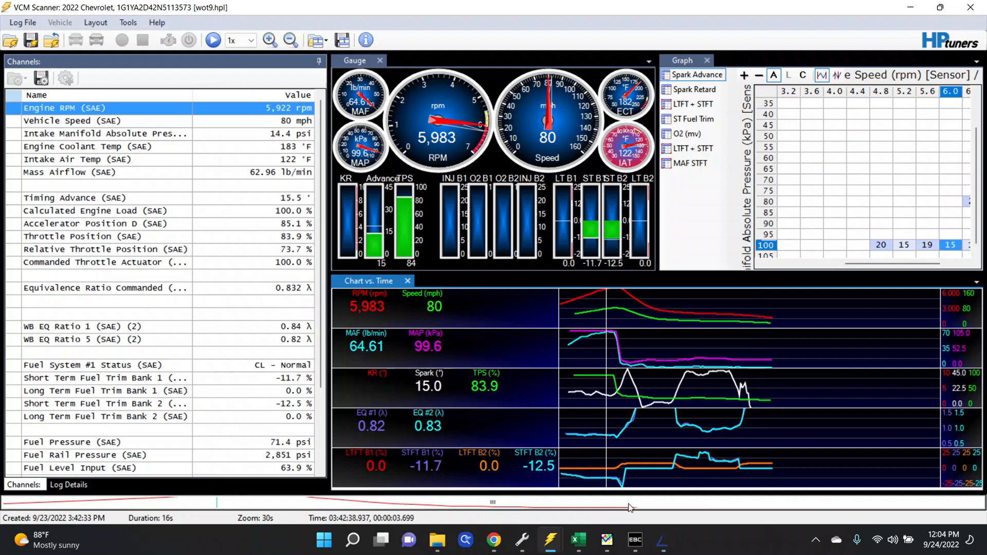
mouse_move(583, 440)
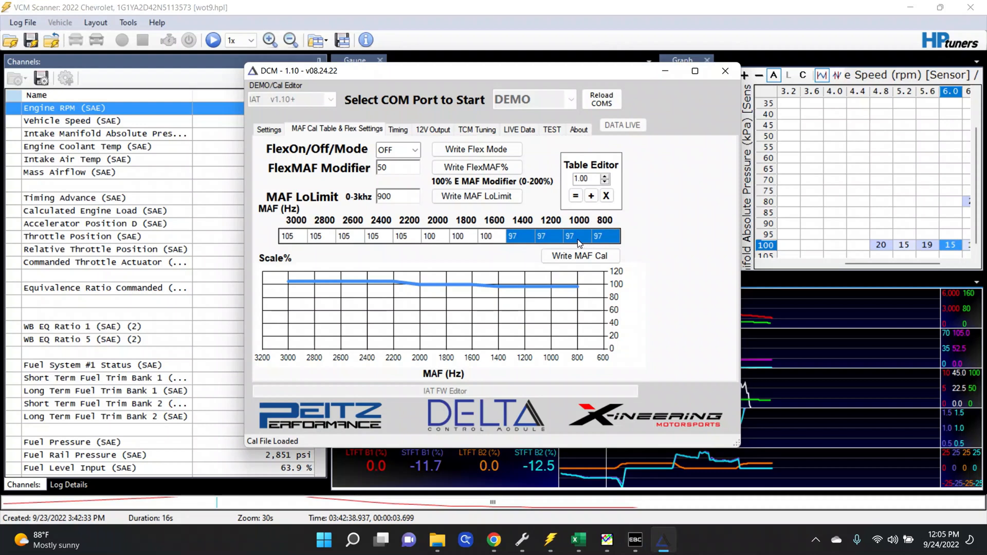
mouse_move(554, 238)
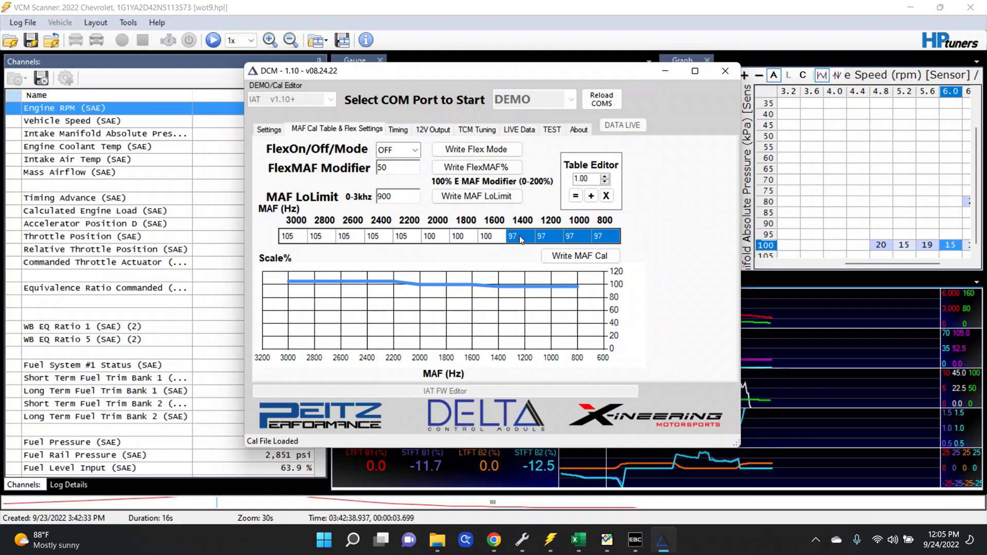
mouse_move(599, 213)
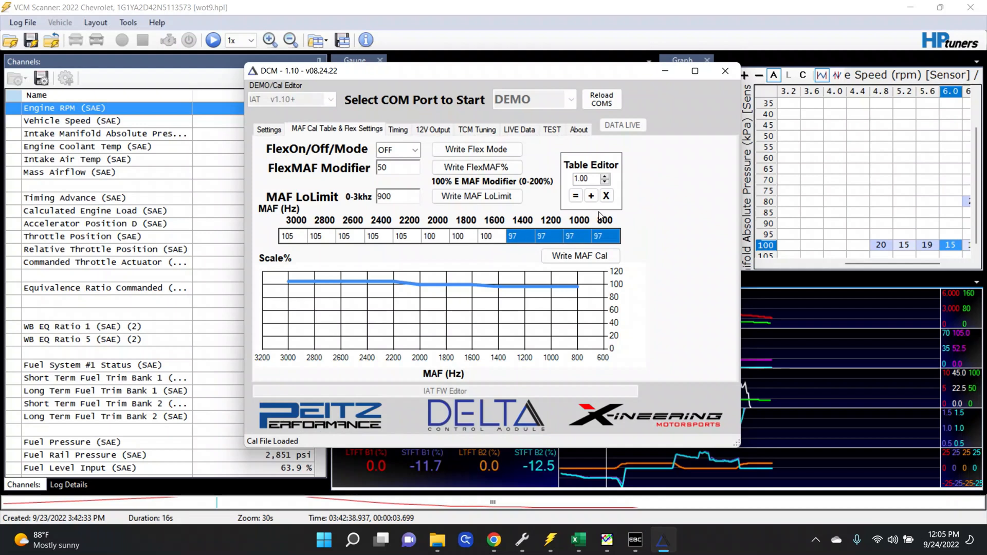
Step: Apply a 1.05 multiplier to raise the low-Hz MAF Cal cells from 97 to 101 percent
left_click(585, 179)
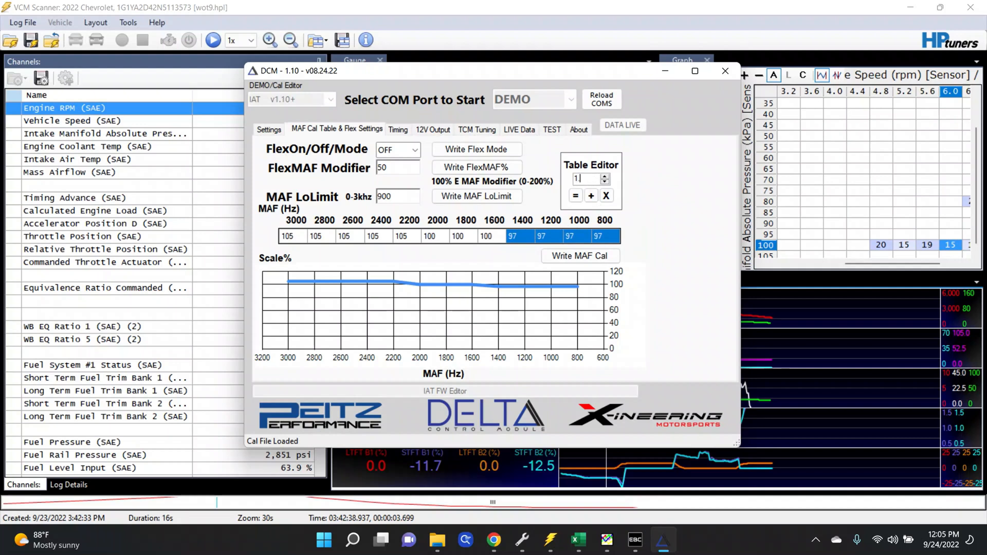
type(".0")
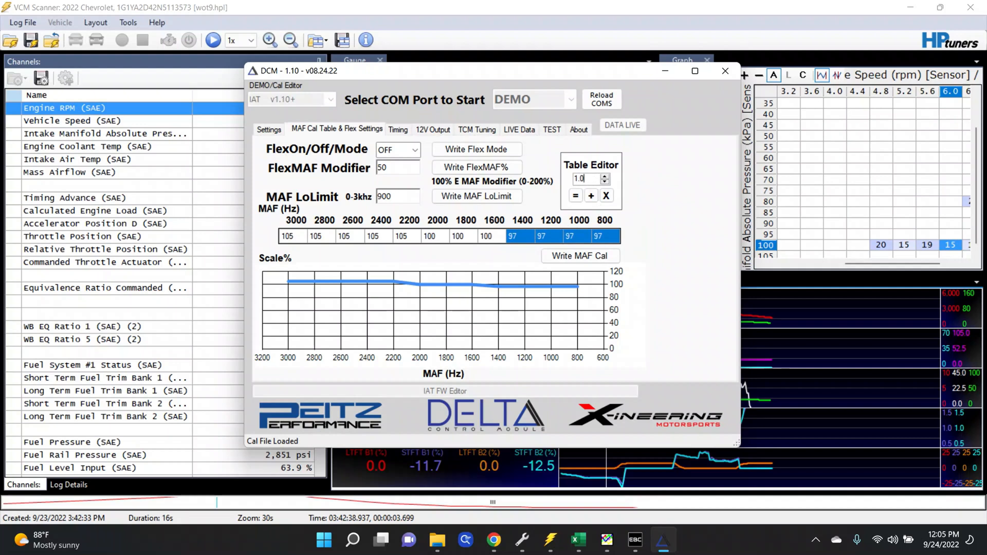
left_click(606, 195)
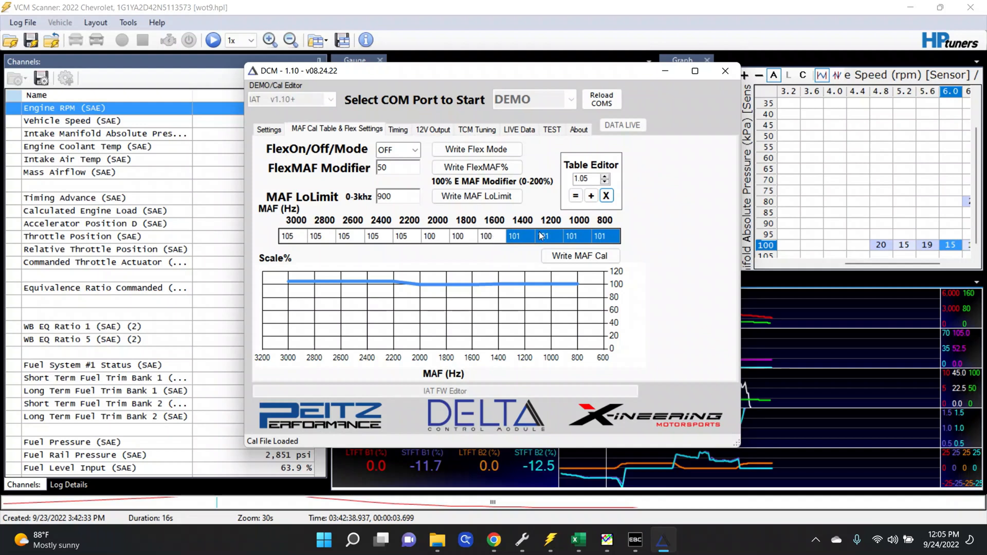
mouse_move(547, 239)
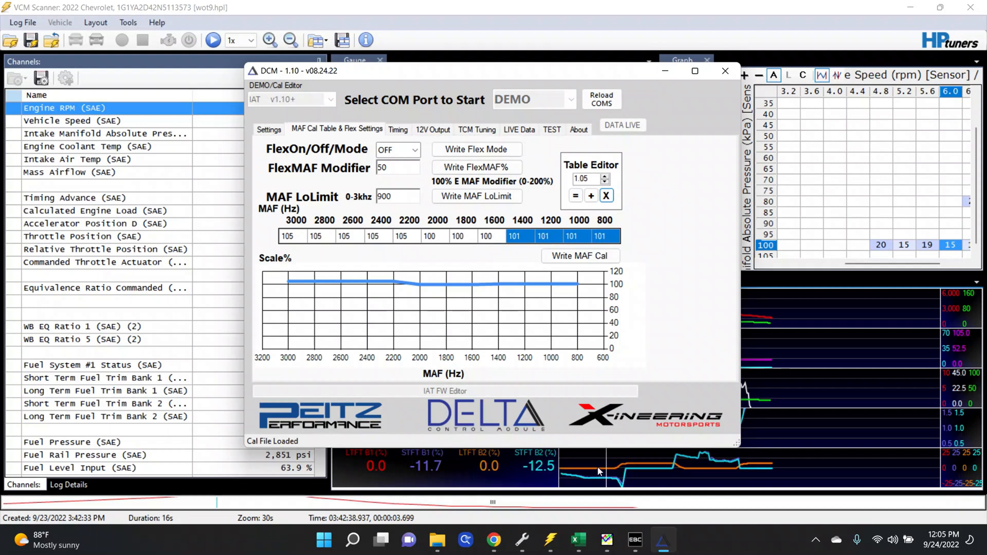
mouse_move(597, 468)
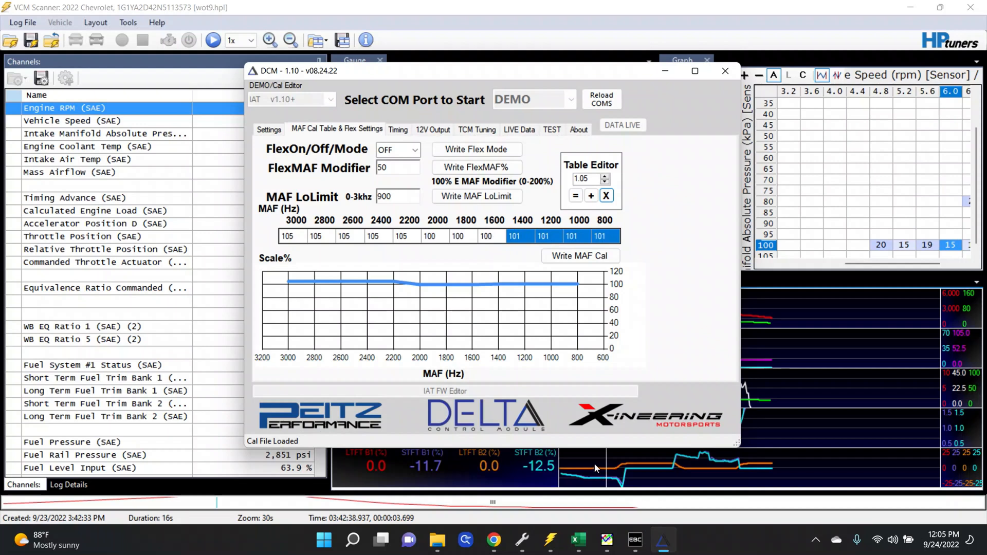
mouse_move(481, 274)
type("101")
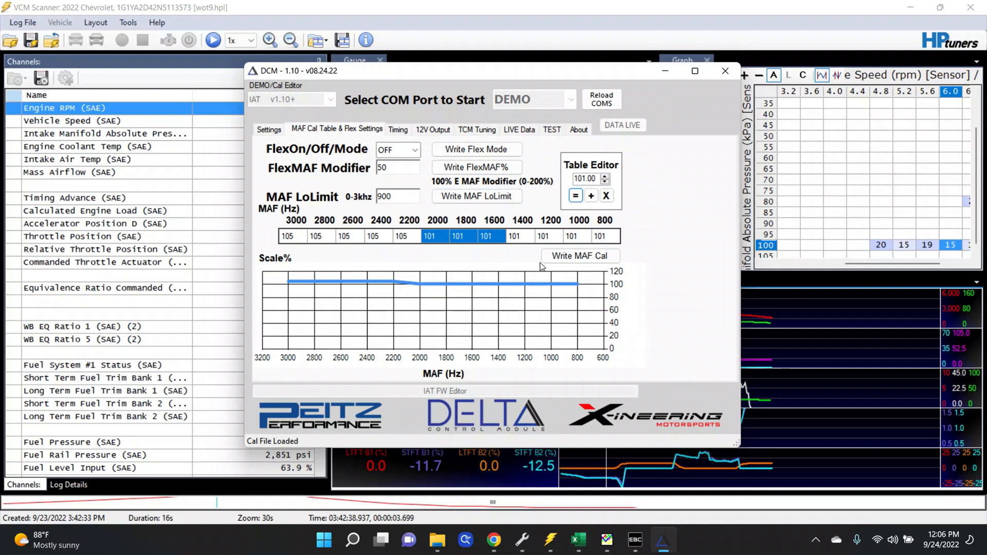
Step: Write the scaled MAF Cal table to the calibration file with Write MAF Cal
left_click(580, 256)
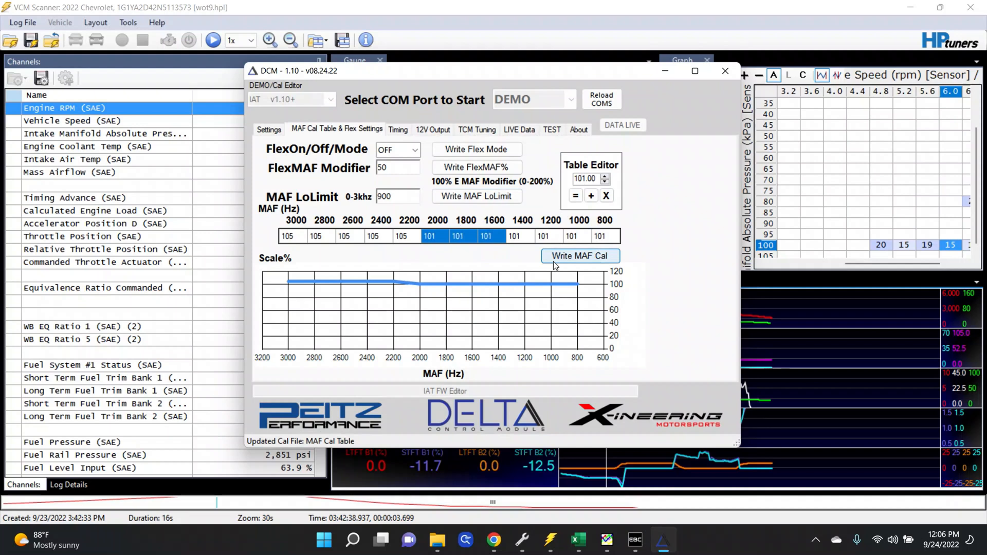
mouse_move(536, 248)
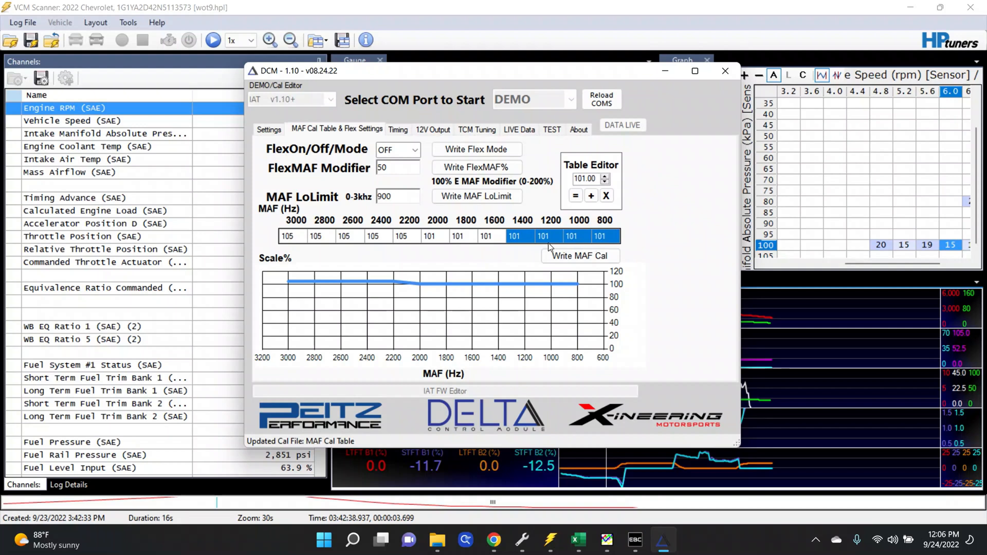
mouse_move(609, 237)
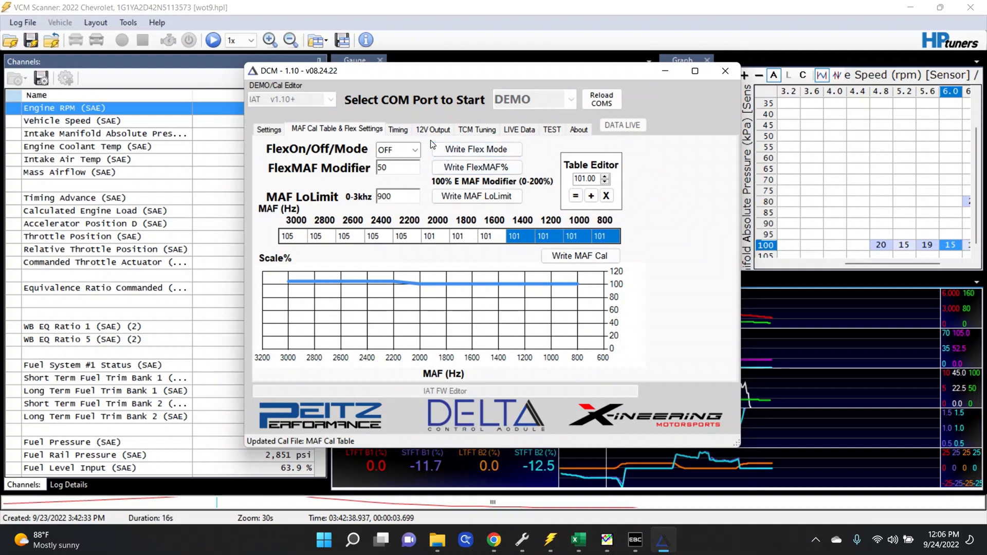
Step: Show the Timing page and select the low-Hz IAT scale cells reading 95 percent
left_click(396, 129)
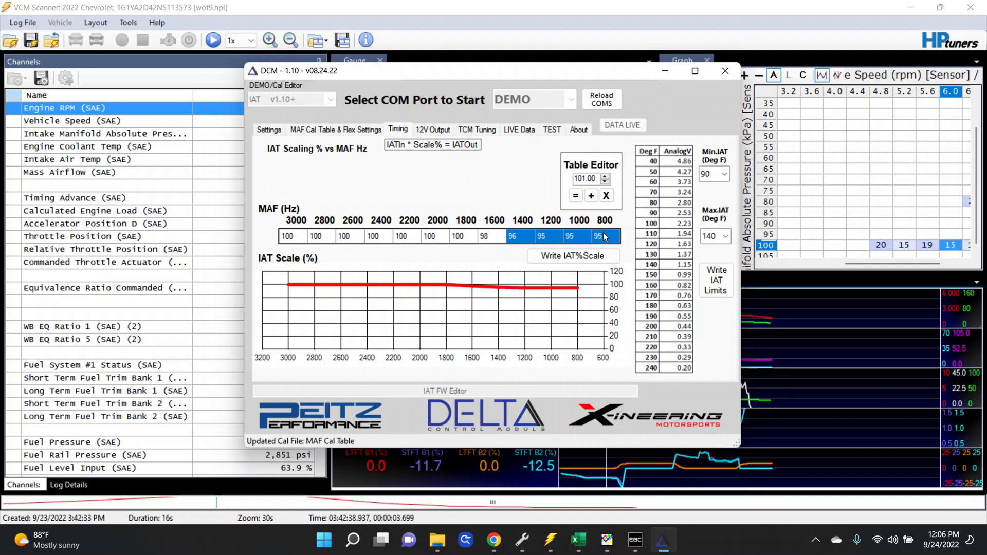
mouse_move(587, 236)
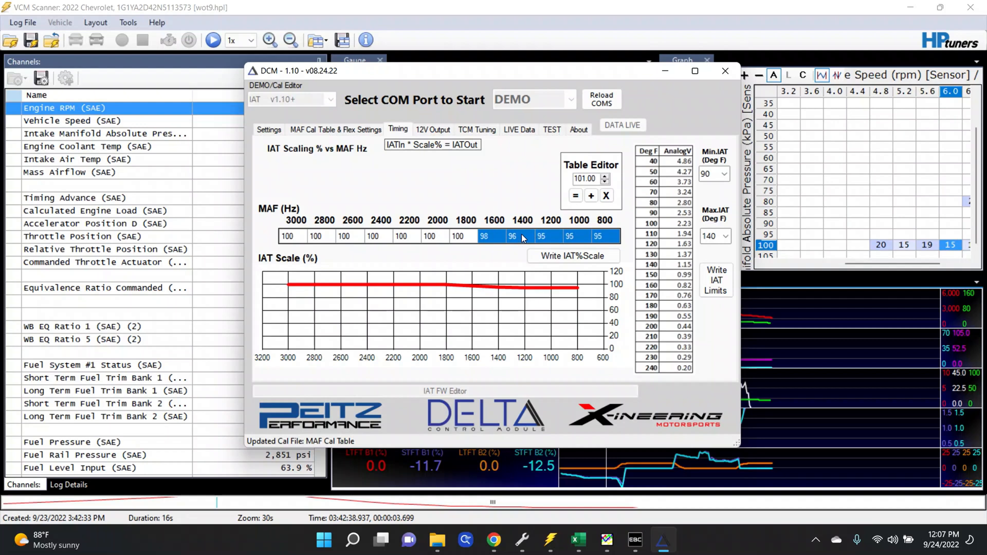
mouse_move(538, 237)
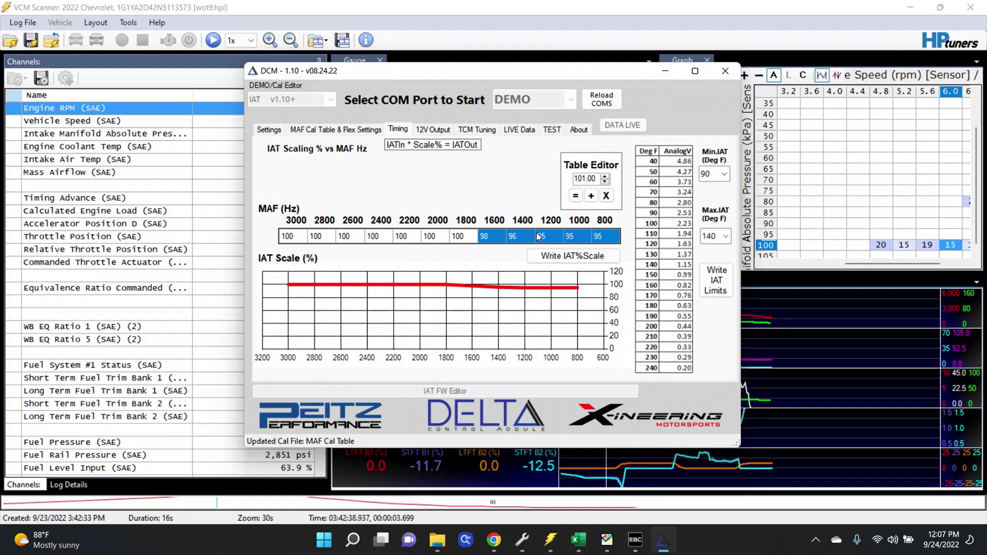
mouse_move(656, 294)
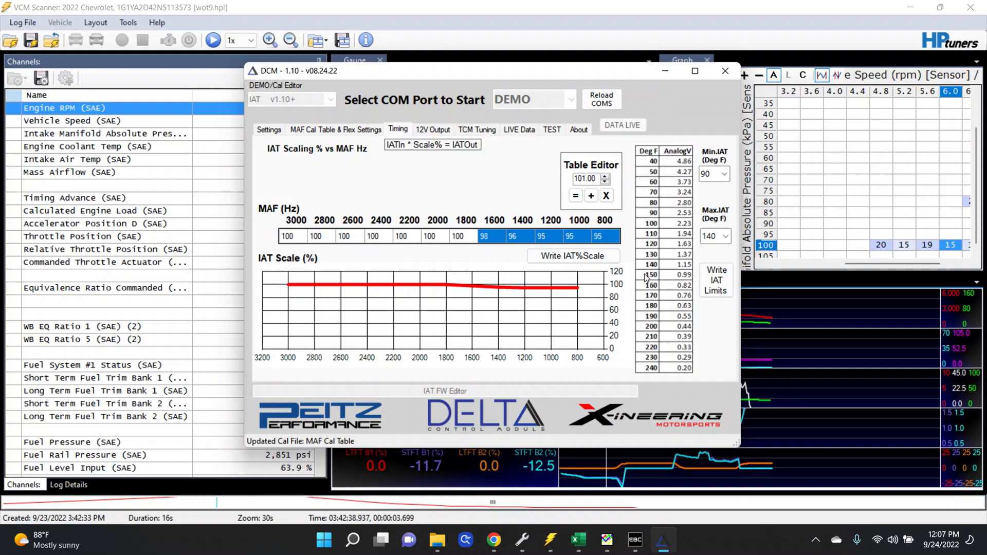
mouse_move(543, 244)
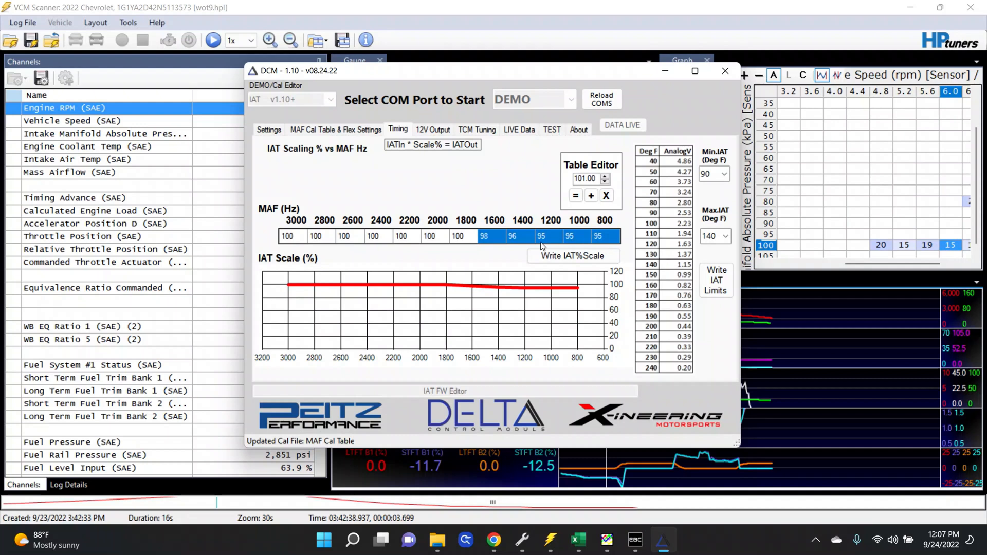
left_click(485, 236)
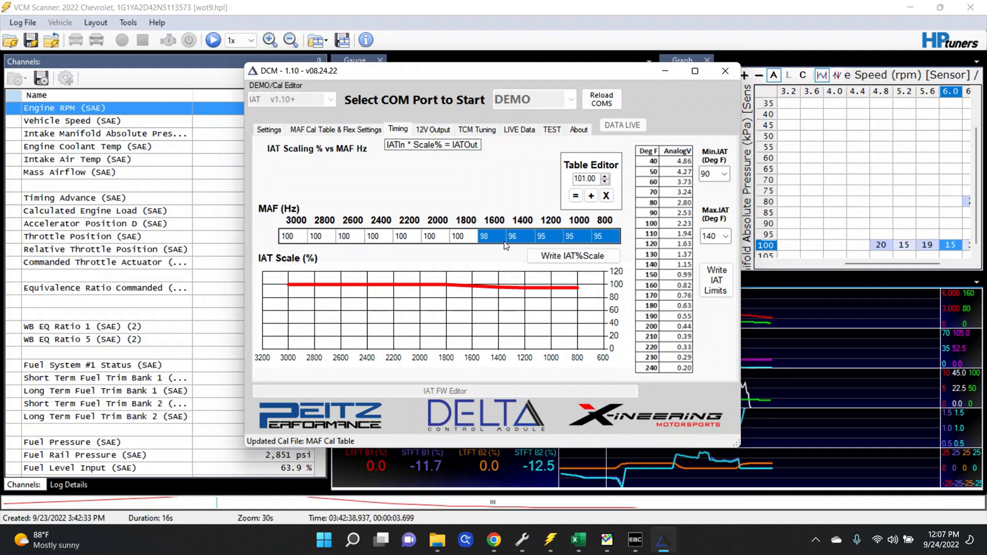
left_click(549, 236)
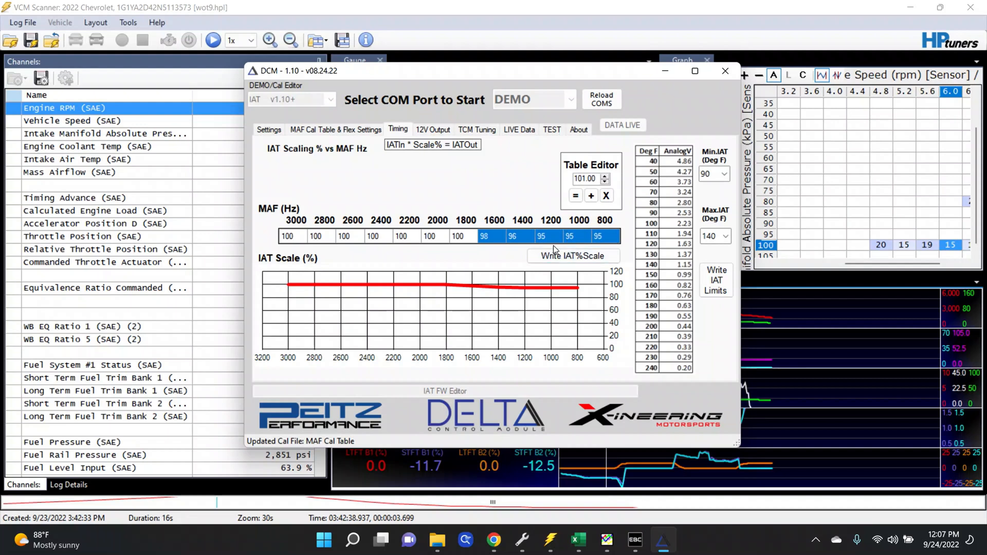
mouse_move(358, 133)
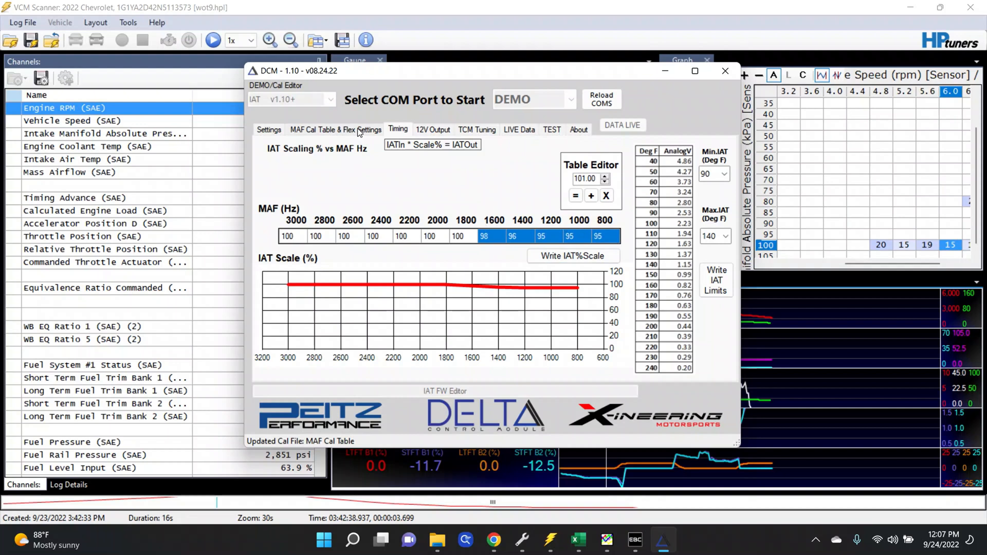
mouse_move(406, 138)
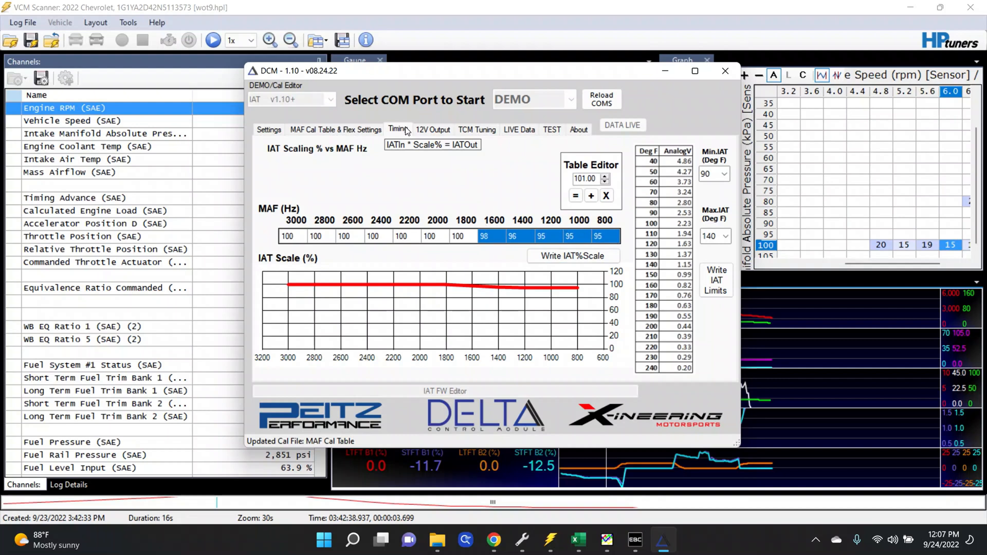
mouse_move(390, 131)
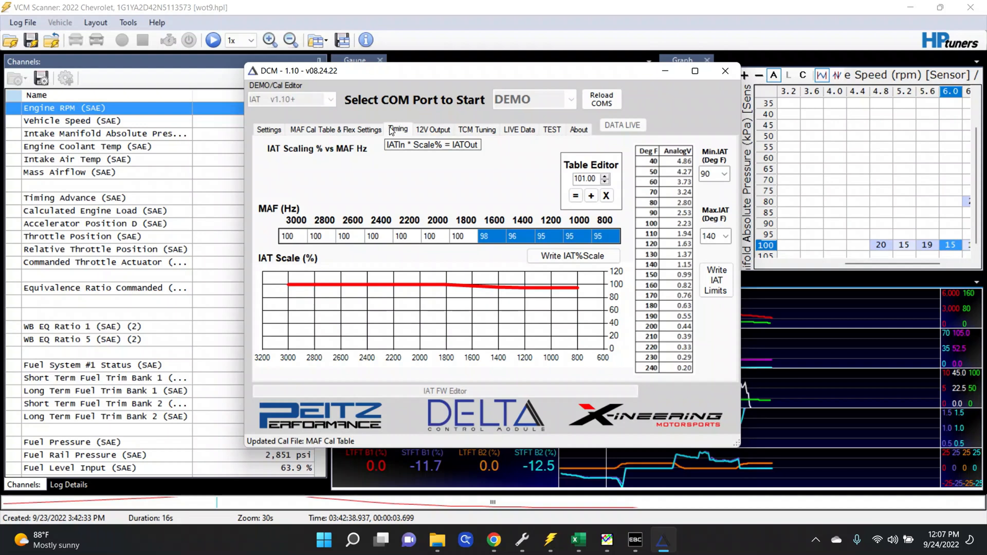
Step: Scale every IAT timing cell up to 100 percent with Table Editor and Write IAT%Scale to the cal file
left_click(336, 130)
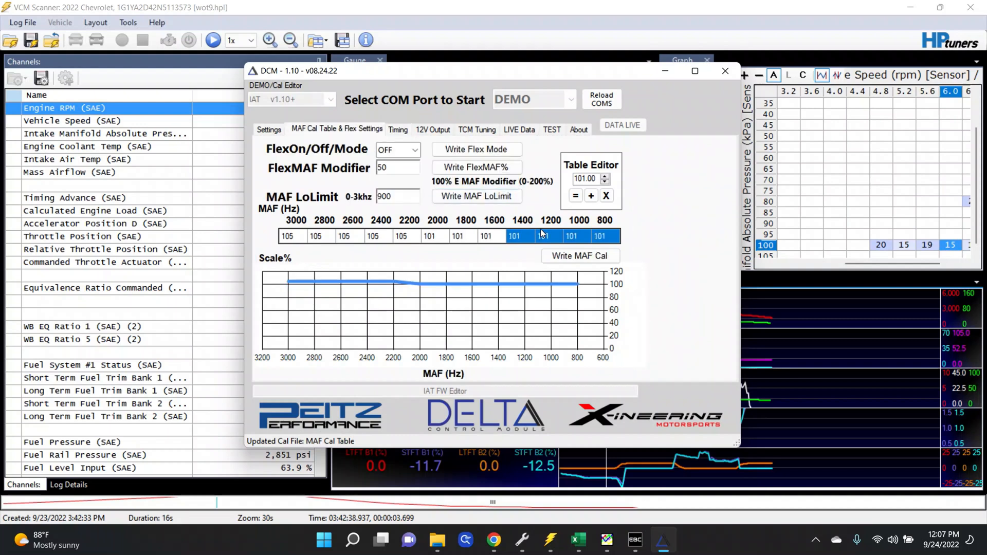
mouse_move(534, 226)
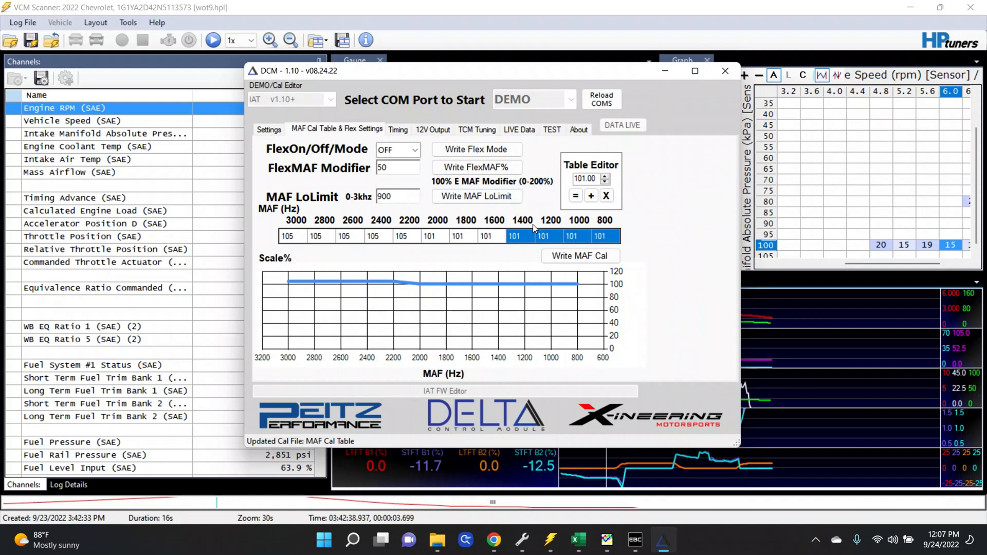
mouse_move(469, 150)
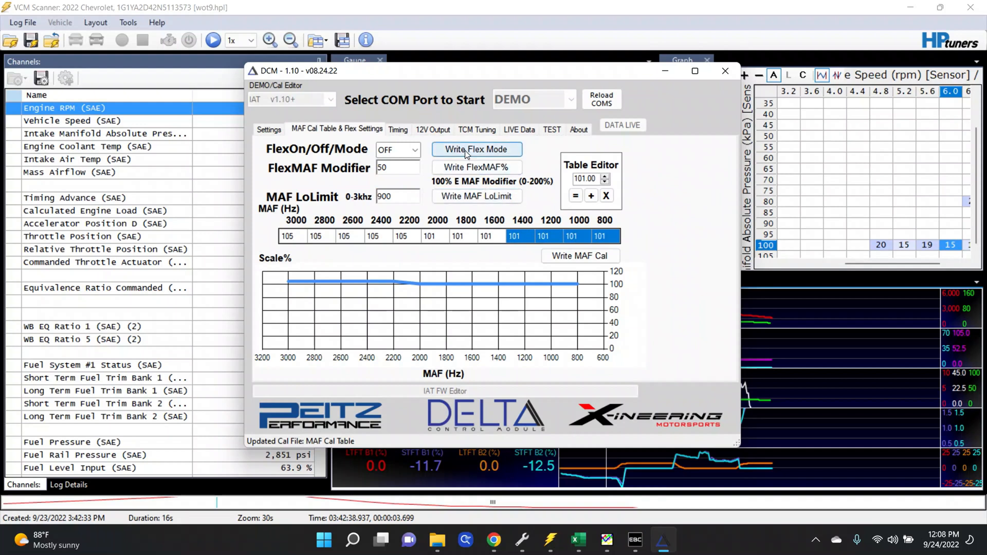
left_click(477, 130)
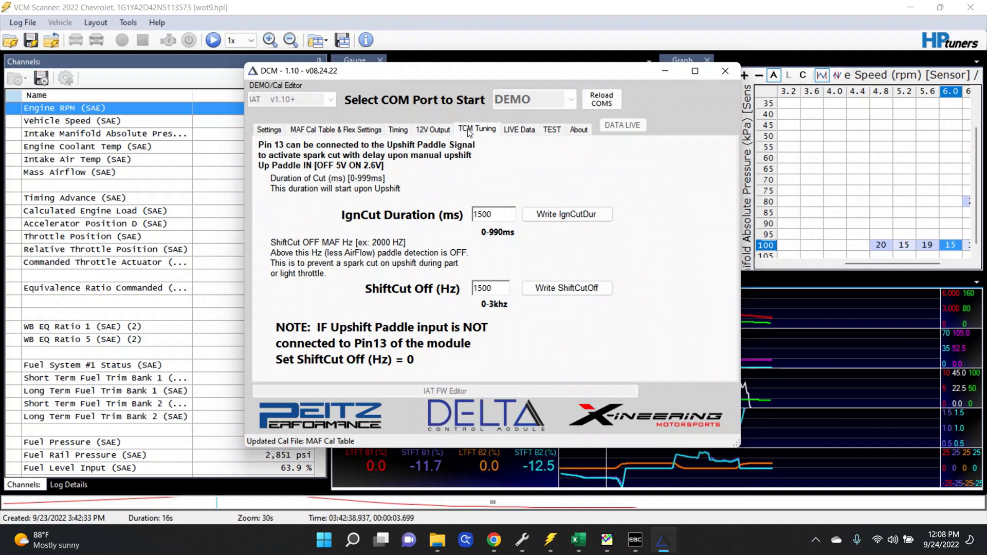
left_click(398, 129)
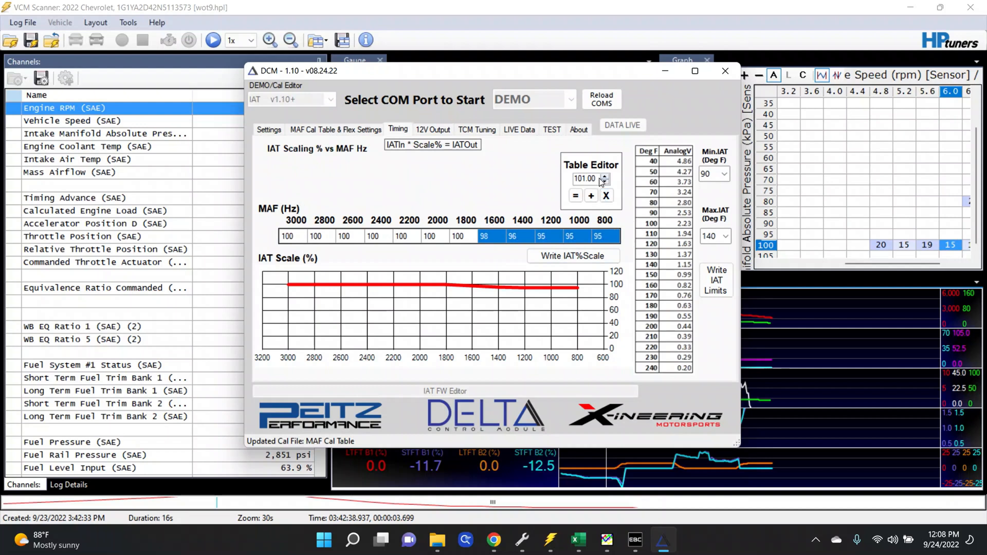
left_click(607, 175)
type("1.05")
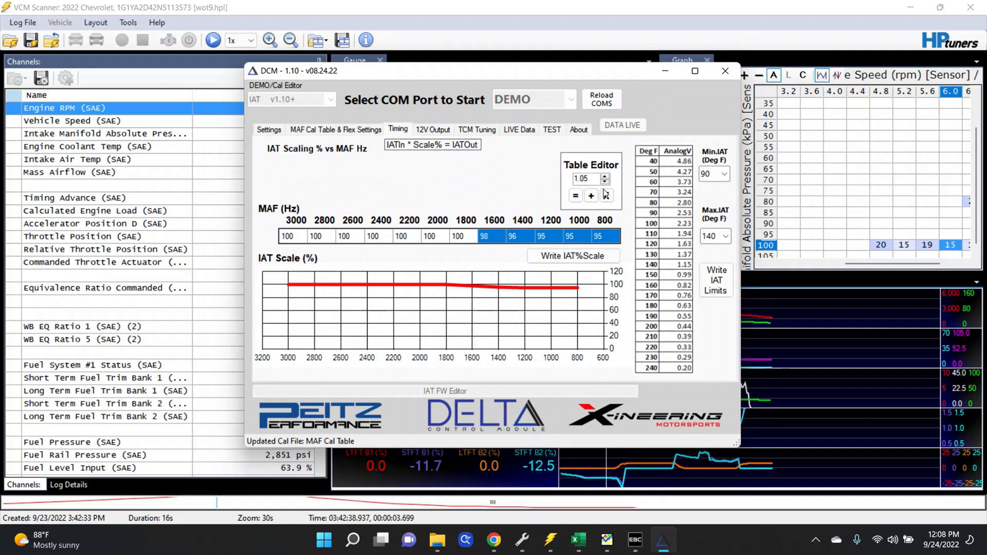
left_click(591, 195)
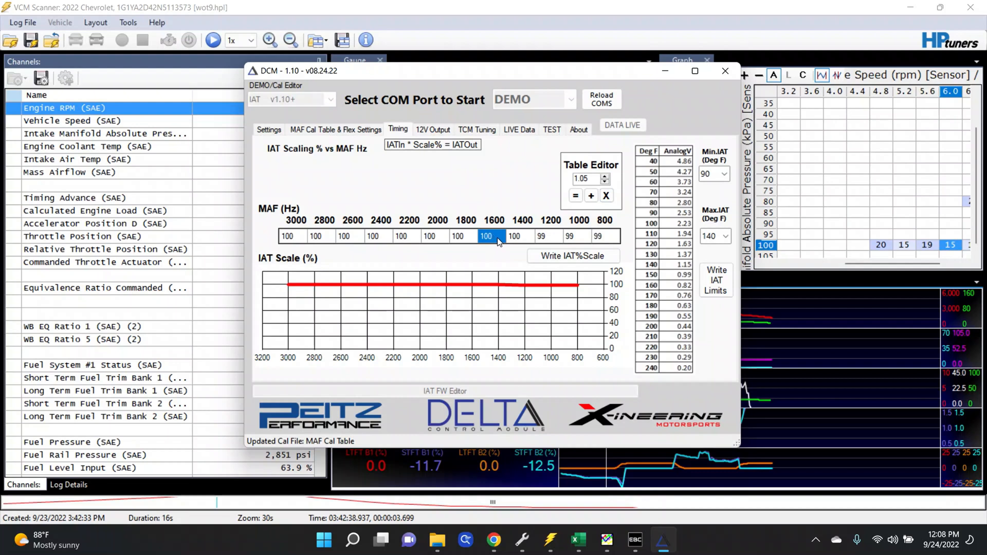
mouse_move(547, 247)
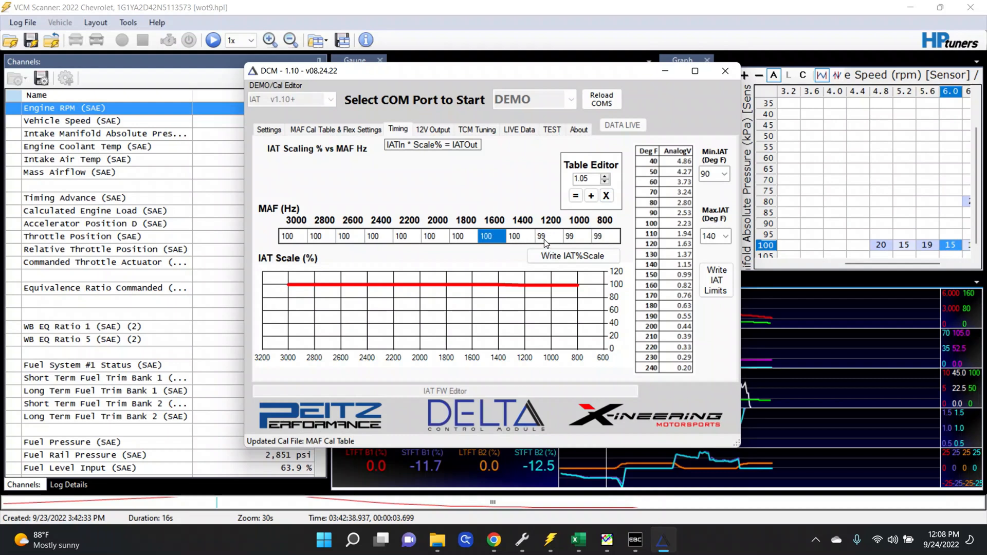
left_click(542, 236)
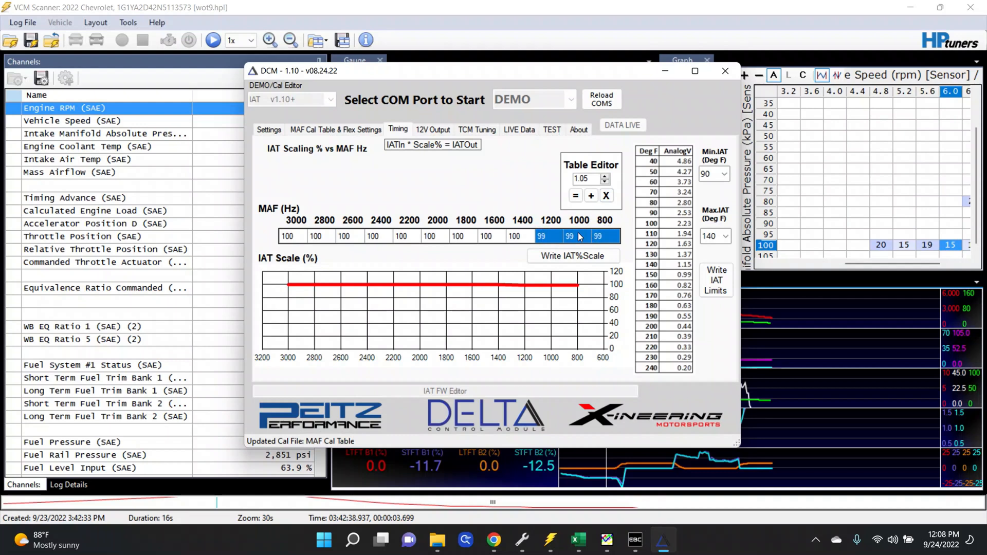
mouse_move(554, 222)
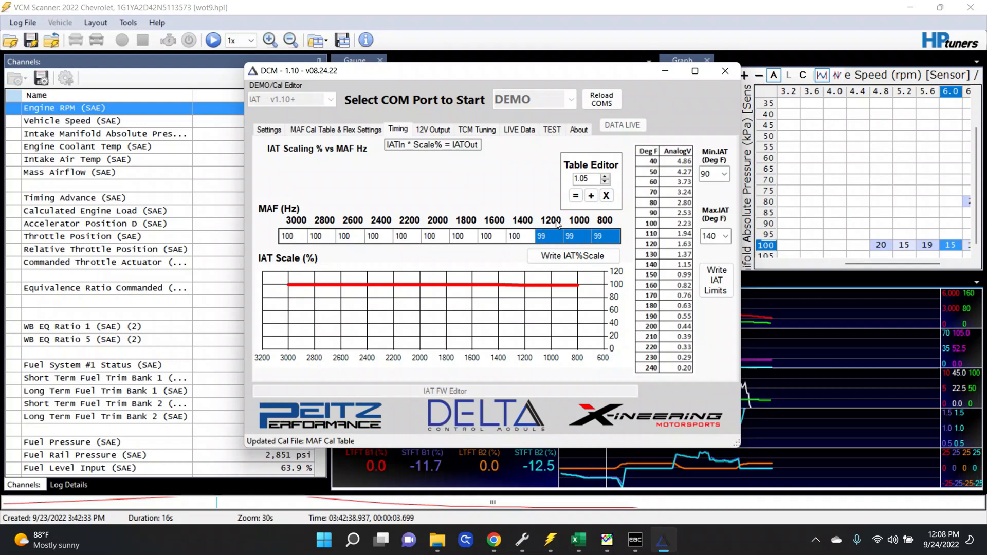
mouse_move(685, 177)
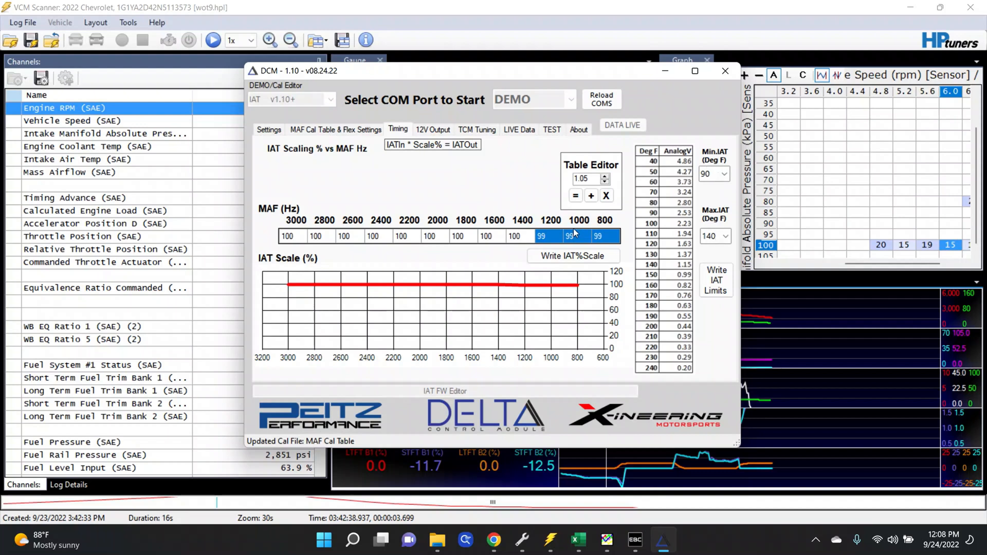
mouse_move(614, 236)
type("100")
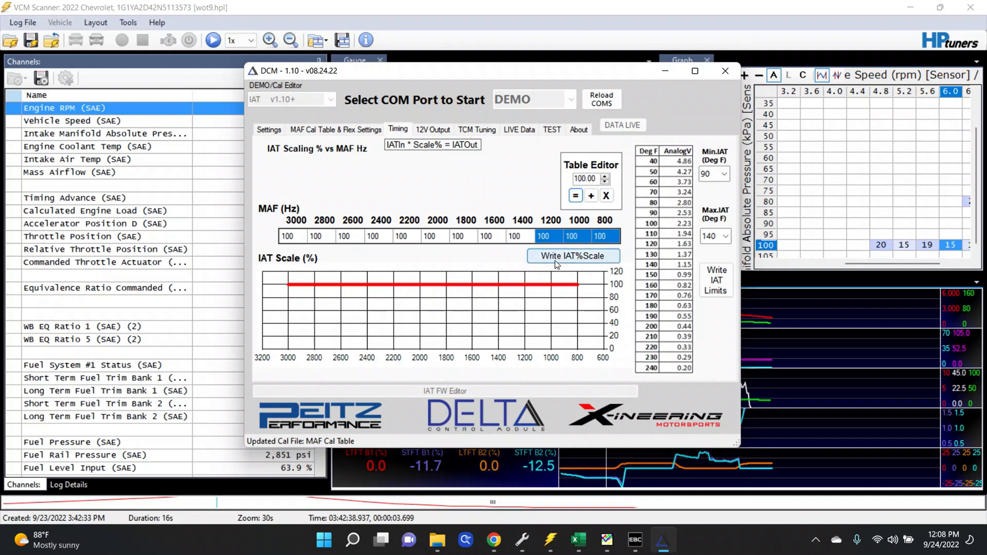
left_click(573, 256)
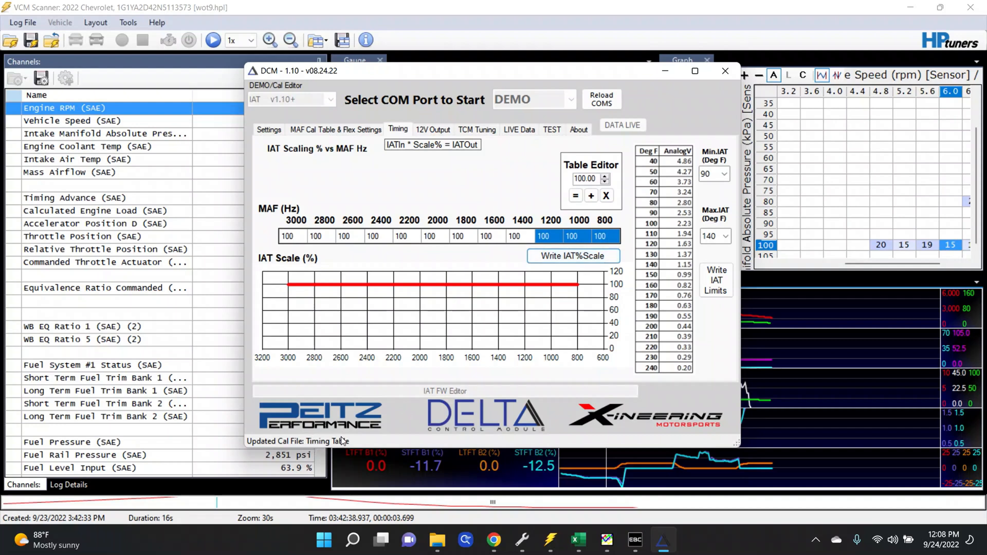
mouse_move(613, 255)
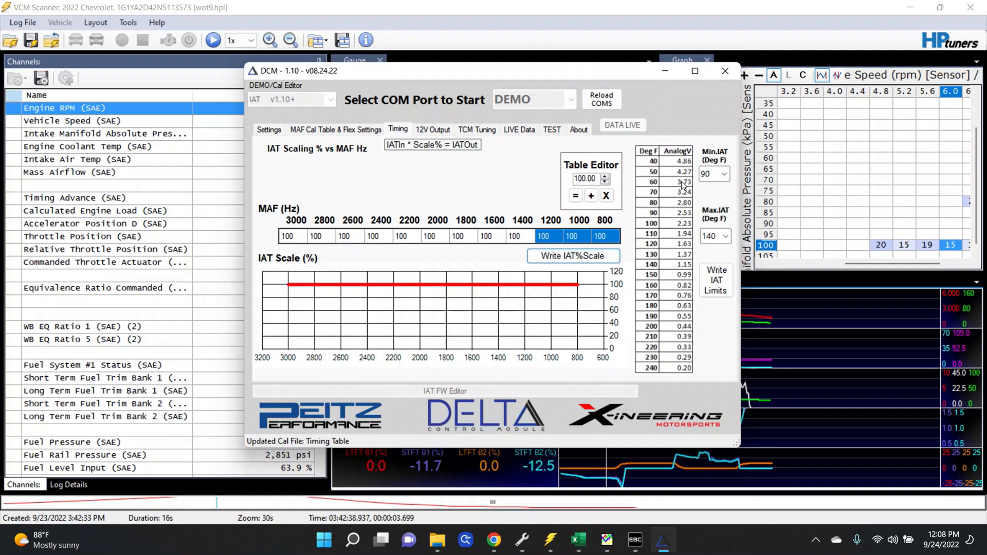
mouse_move(606, 228)
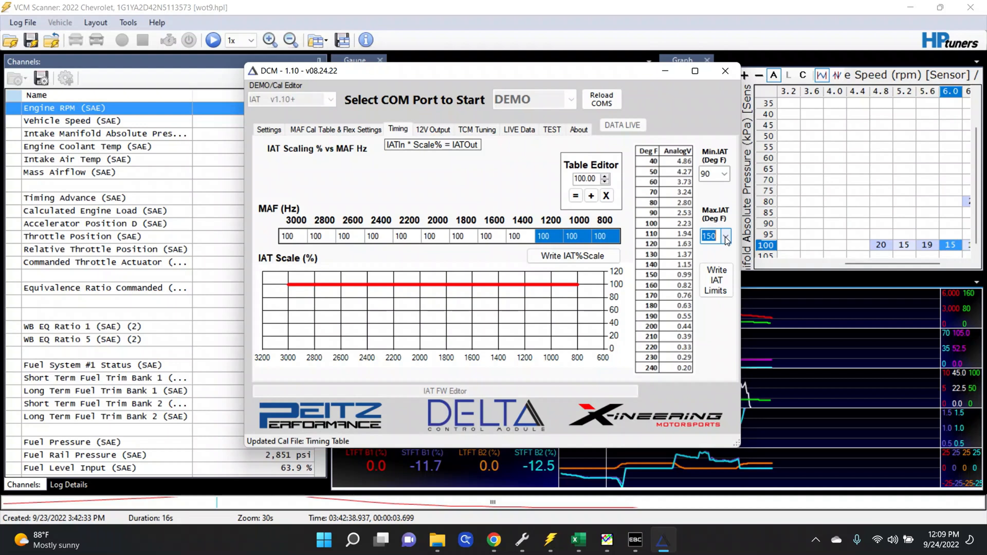
Step: Write the 90–140°F IAT min/max limits to the module and return to the MAF Cal table
left_click(726, 236)
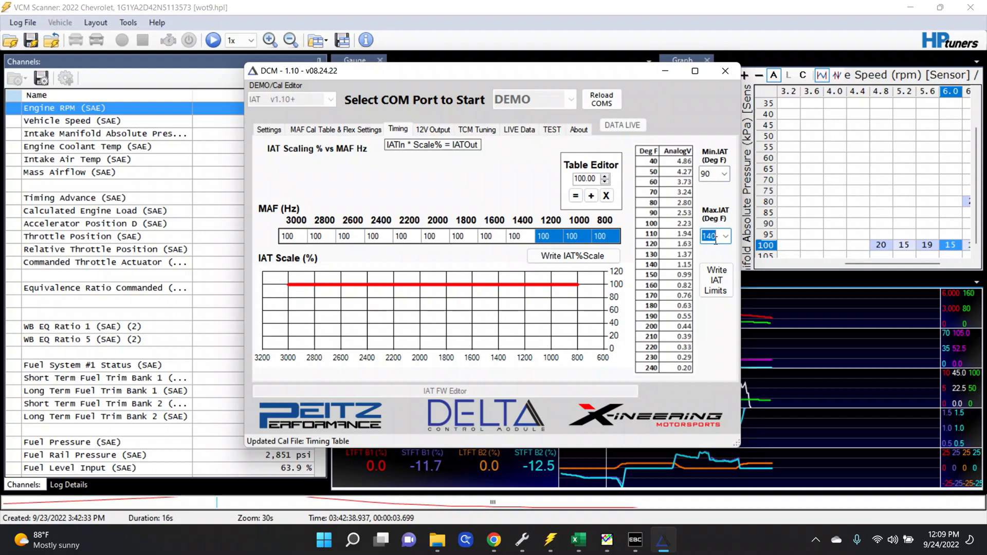
left_click(716, 280)
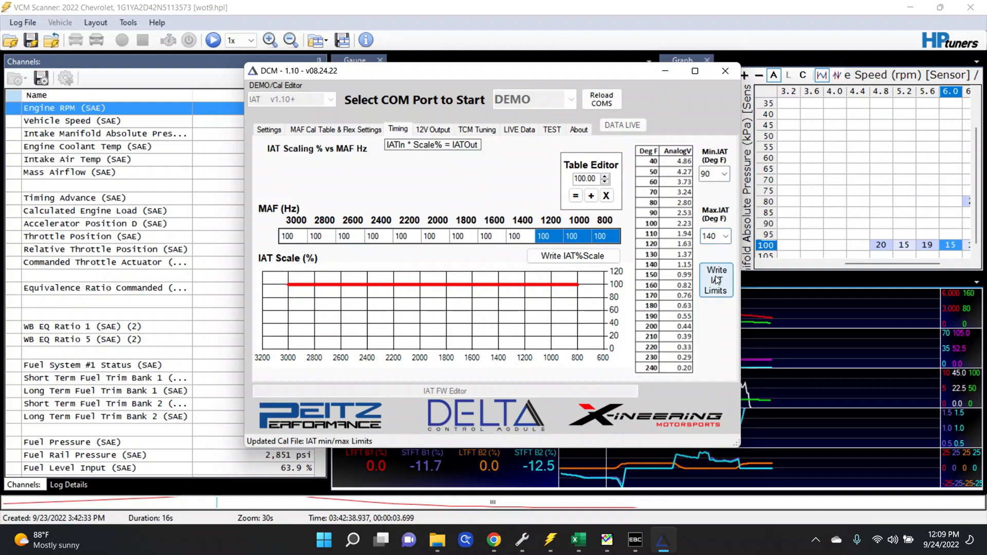
left_click(542, 237)
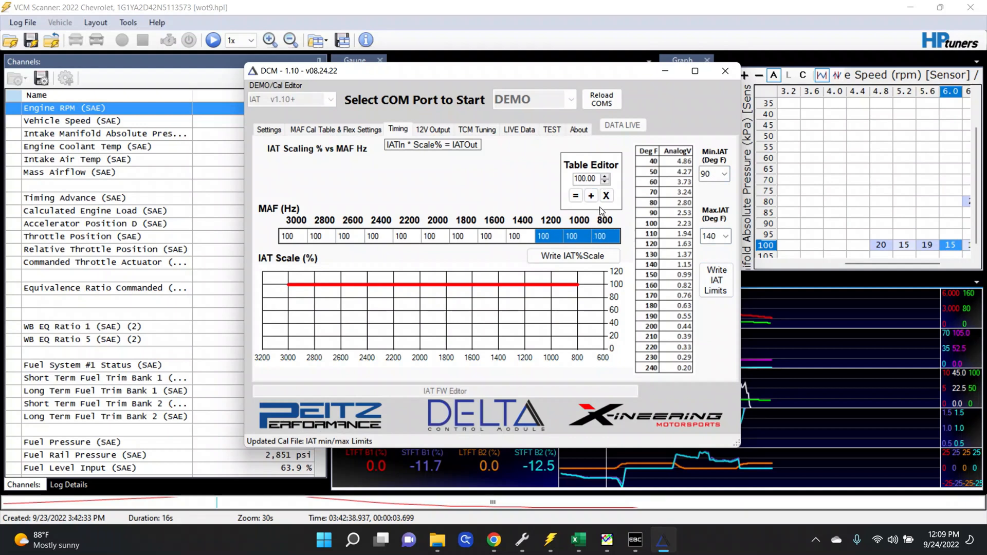
mouse_move(397, 156)
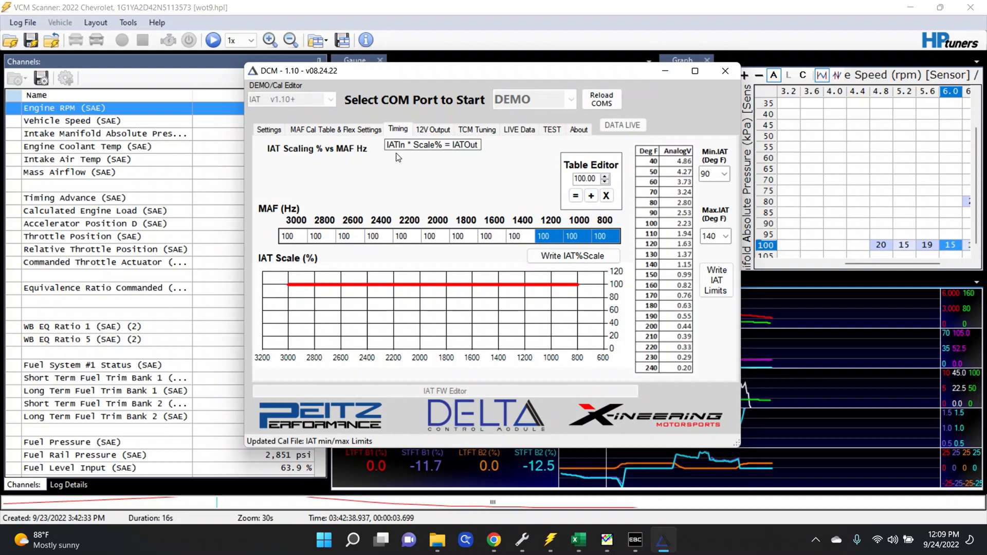
left_click(335, 130)
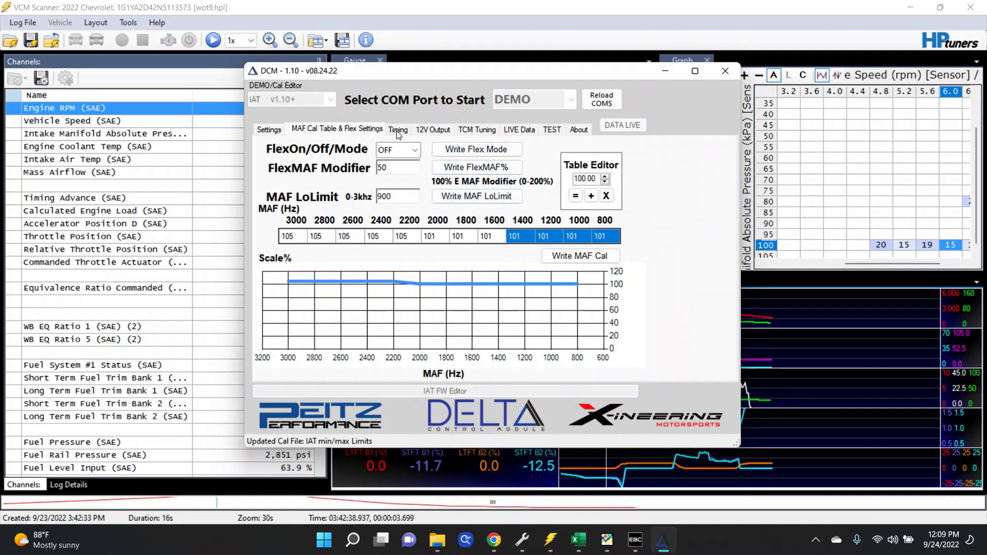
Step: In TCM Tuning, write a 150 ms ignition cut duration and the 1500 Hz ShiftCut Off
left_click(398, 129)
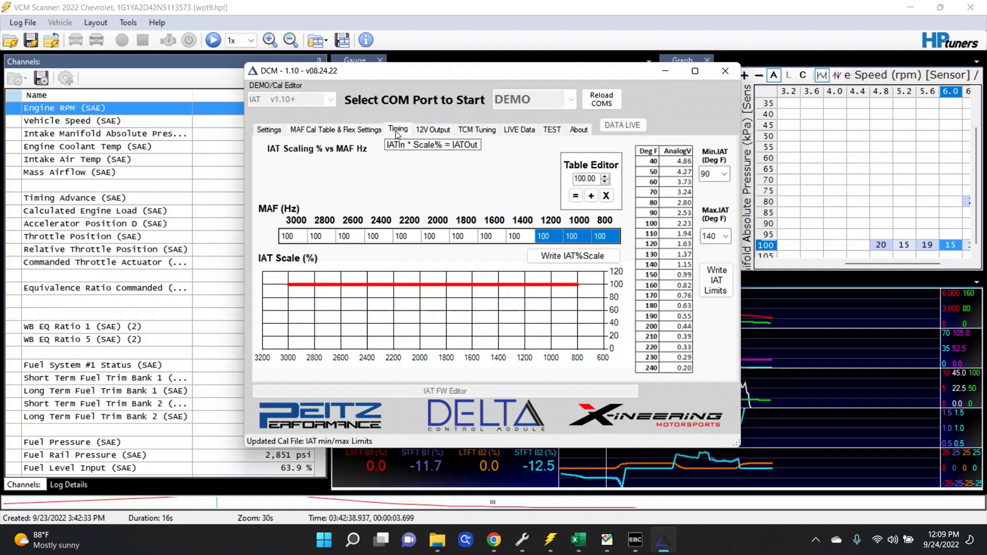
left_click(477, 130)
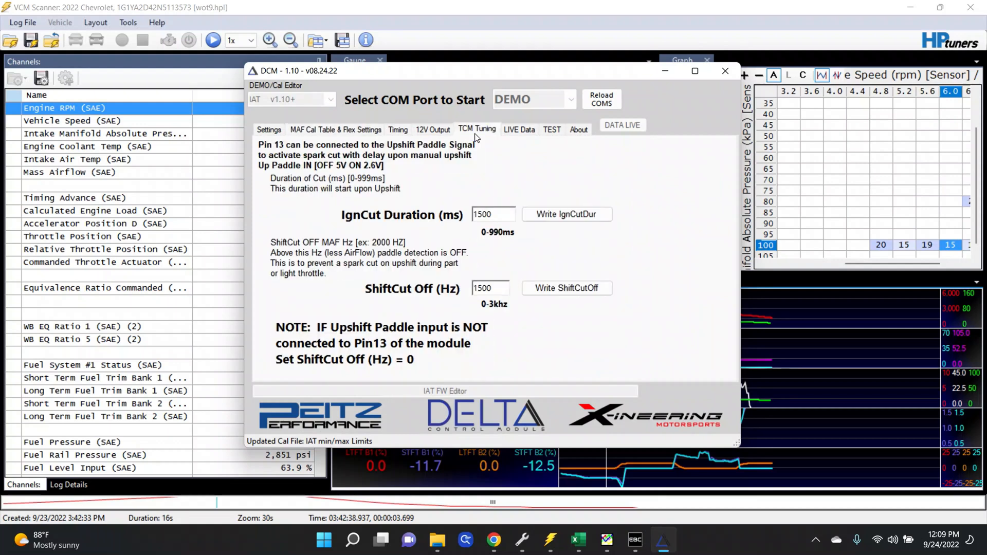
triple_click(491, 214)
type("150")
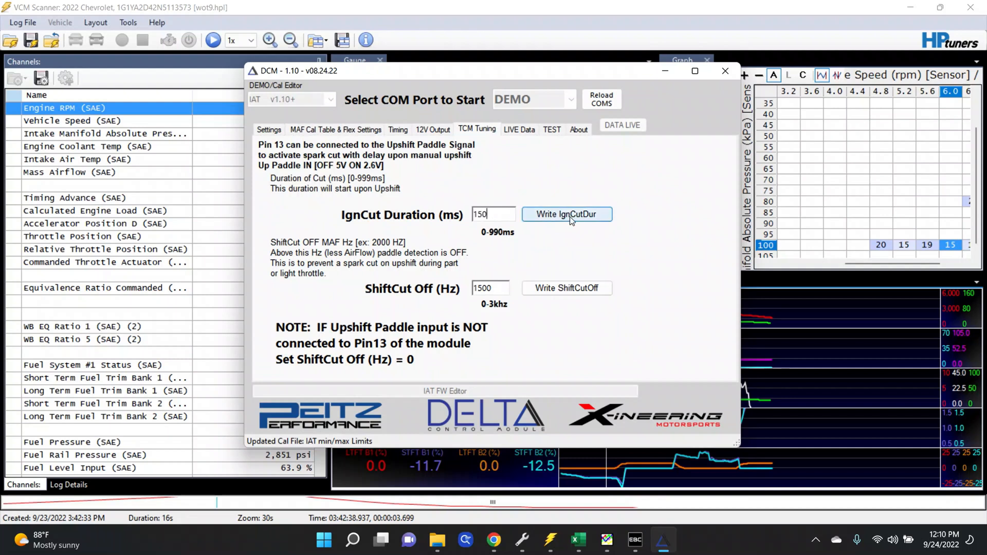
left_click(567, 214)
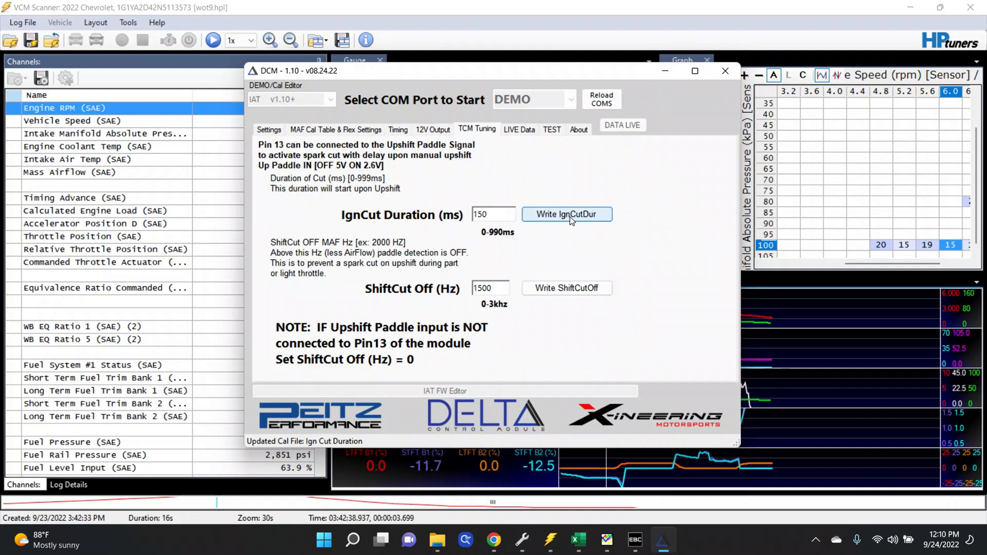
triple_click(489, 288)
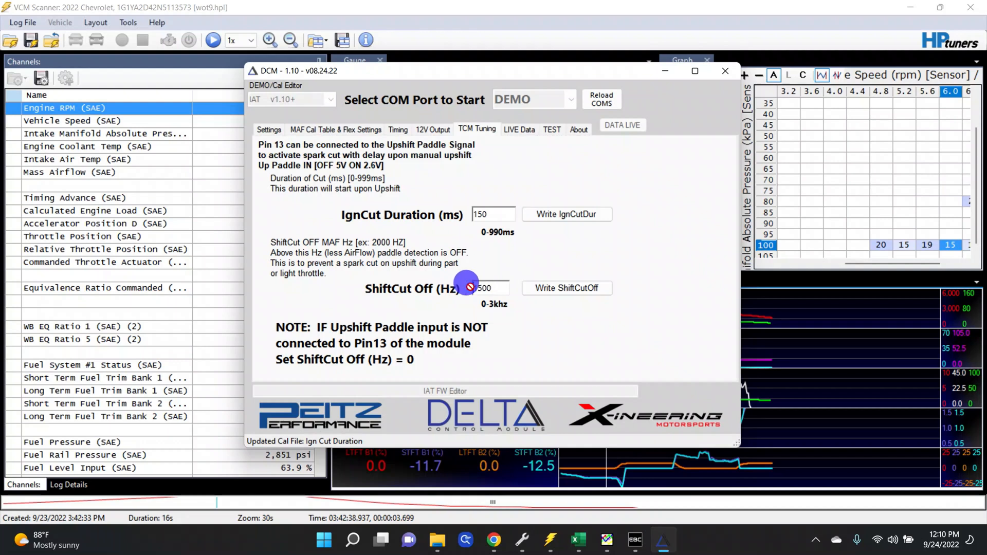
left_click(489, 287)
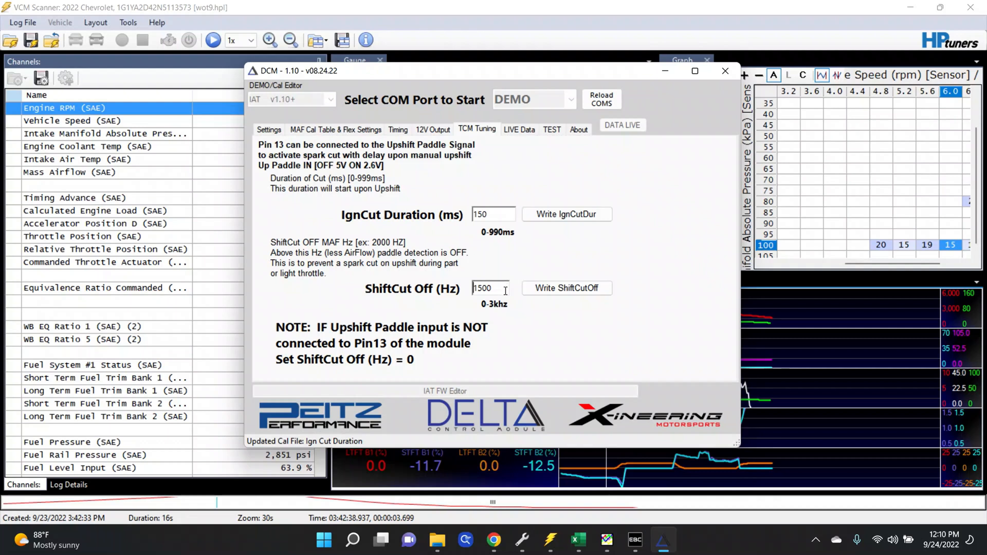
mouse_move(511, 292)
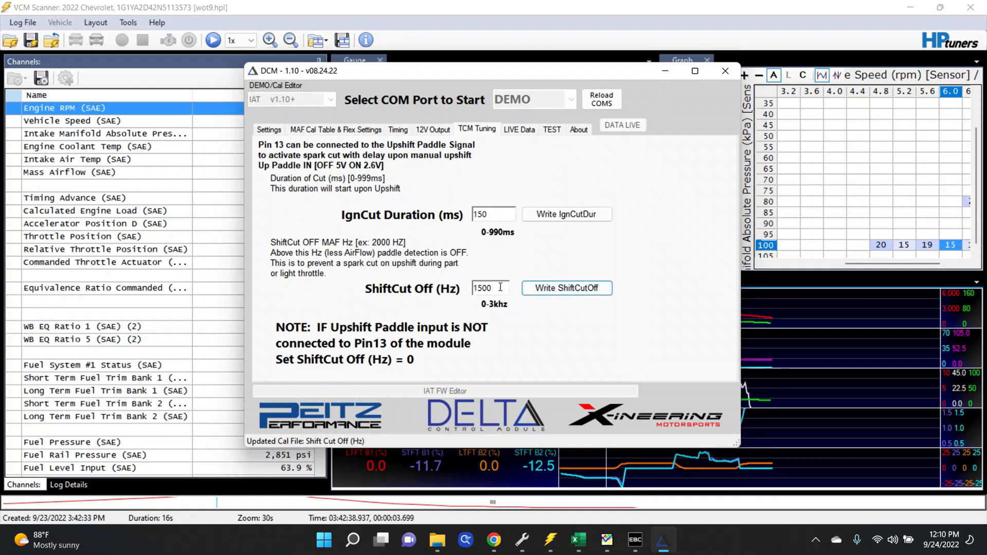
Step: Review the LIVE Data and 12V PWM TEST pages, then land on the About page
left_click(519, 130)
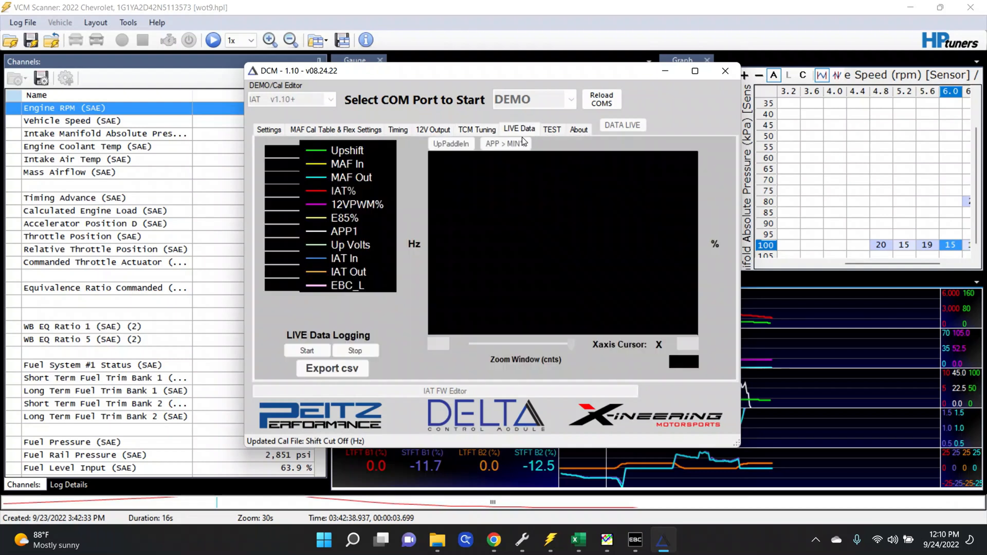
mouse_move(331, 191)
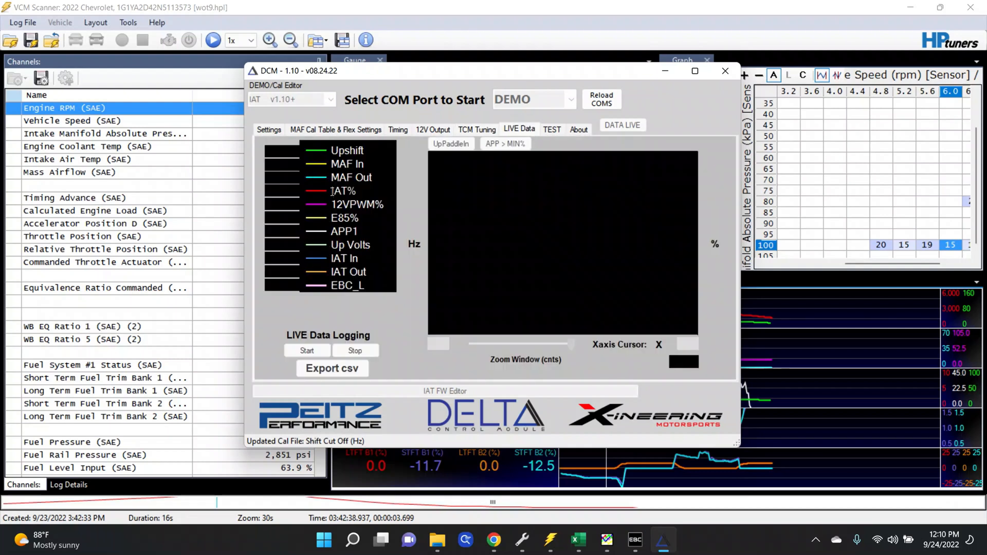
mouse_move(396, 286)
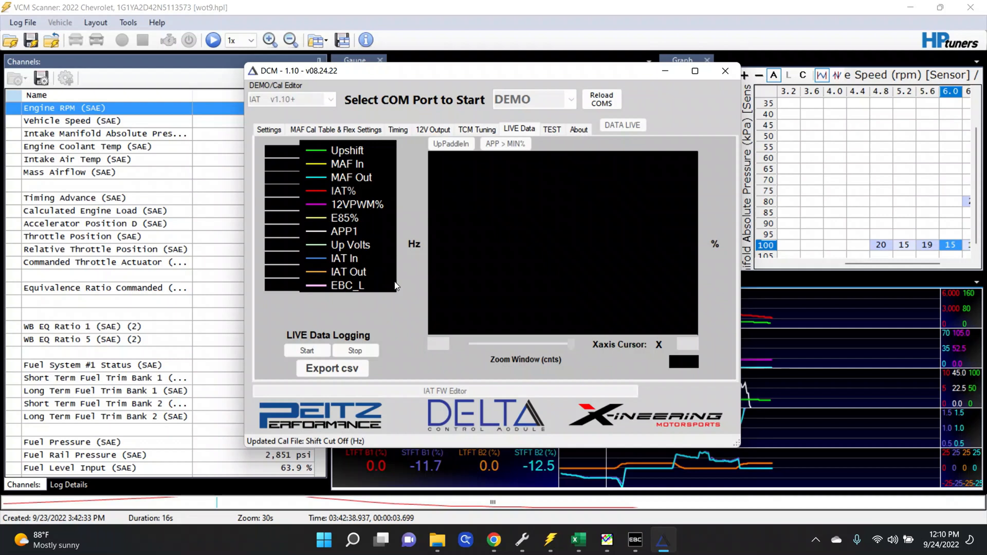
mouse_move(489, 230)
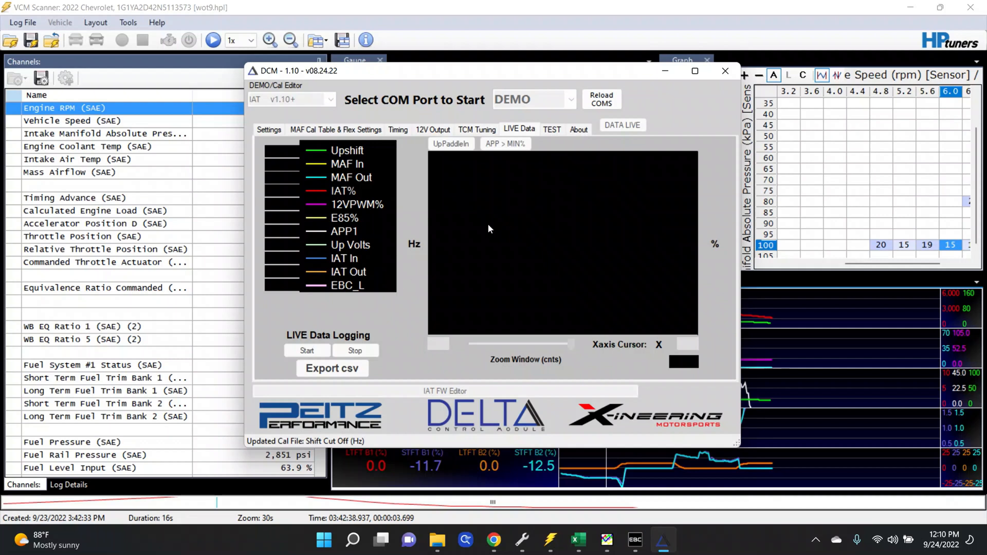
left_click(552, 129)
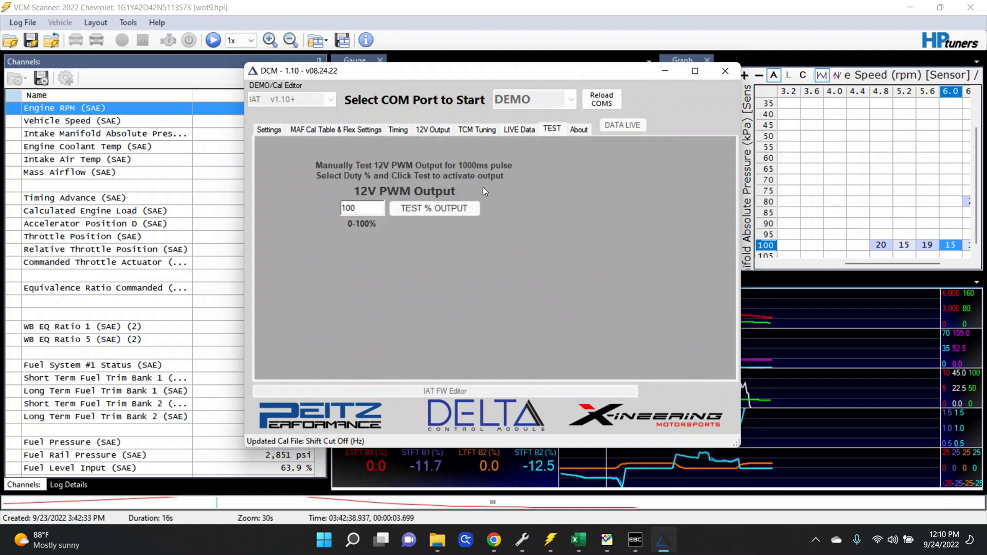
mouse_move(402, 211)
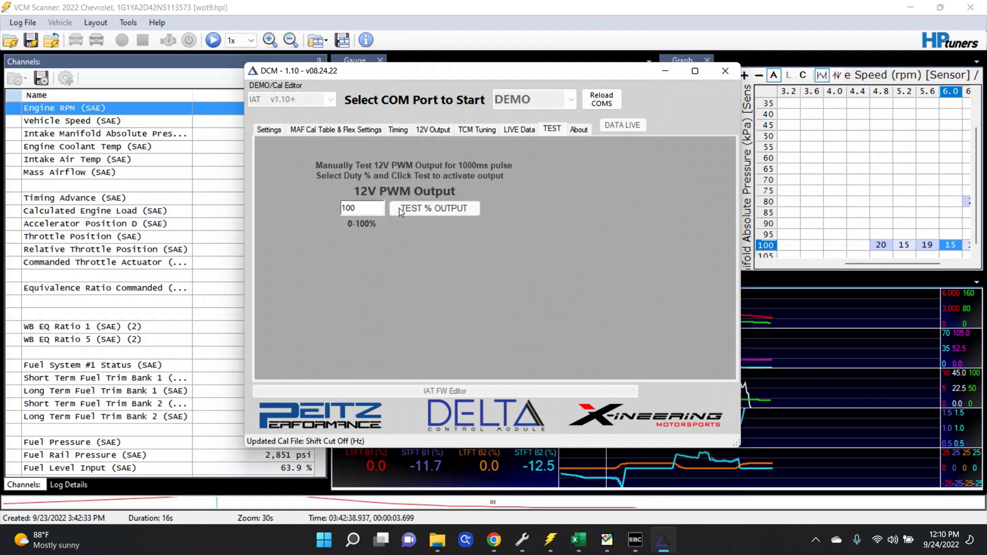
mouse_move(446, 196)
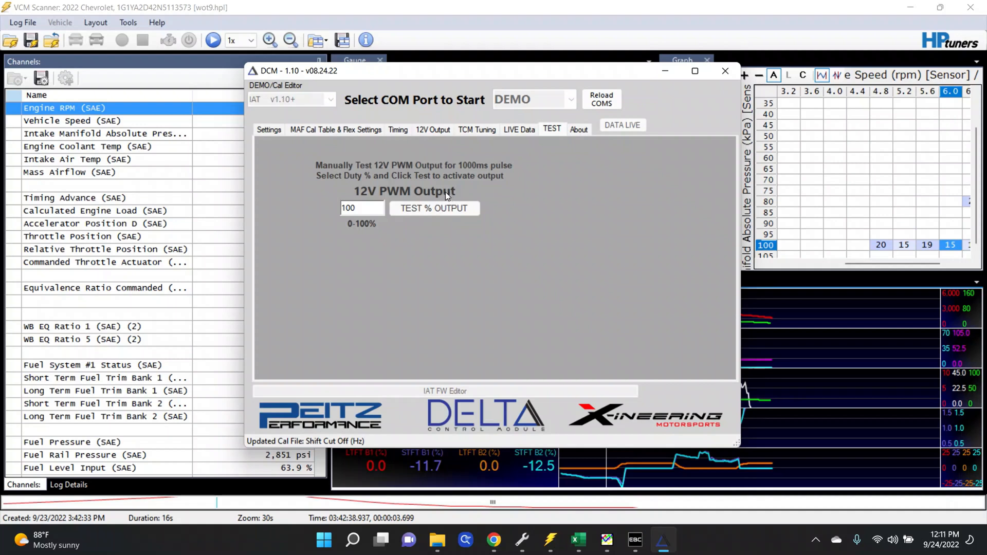
mouse_move(471, 199)
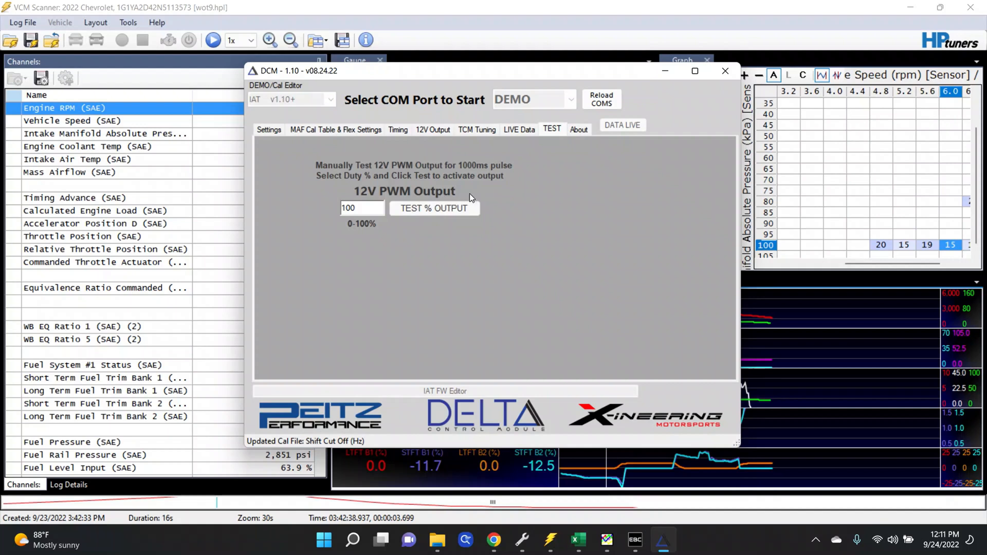
mouse_move(498, 189)
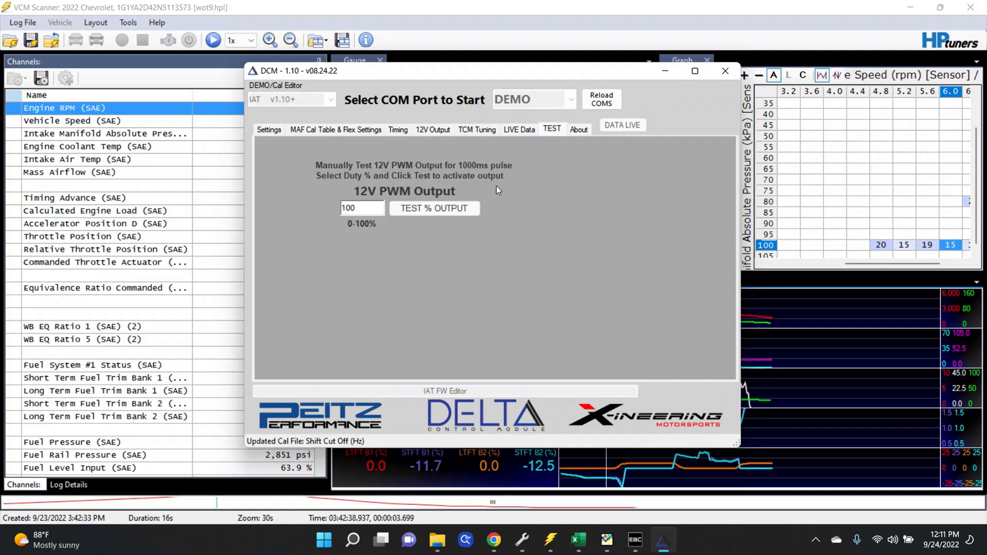
left_click(579, 130)
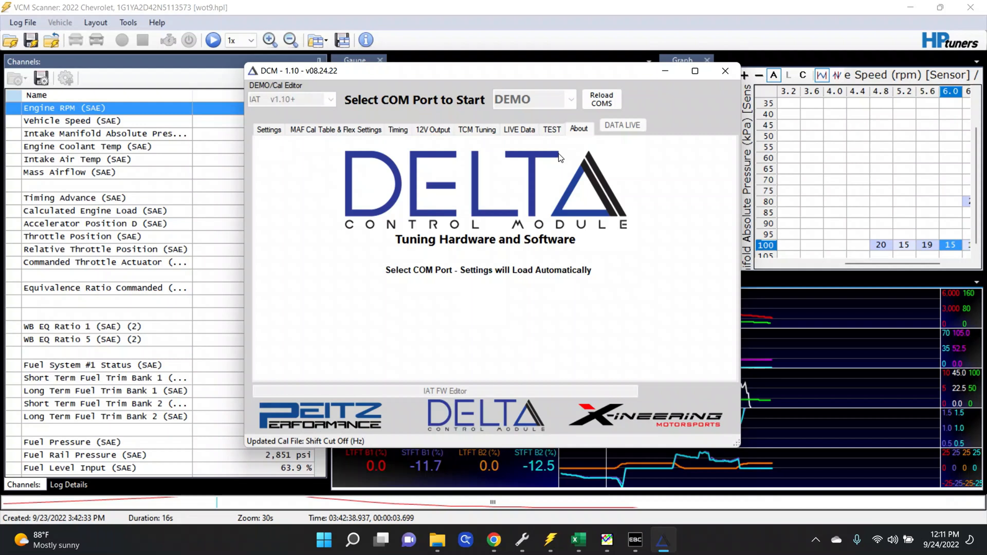
left_click(398, 130)
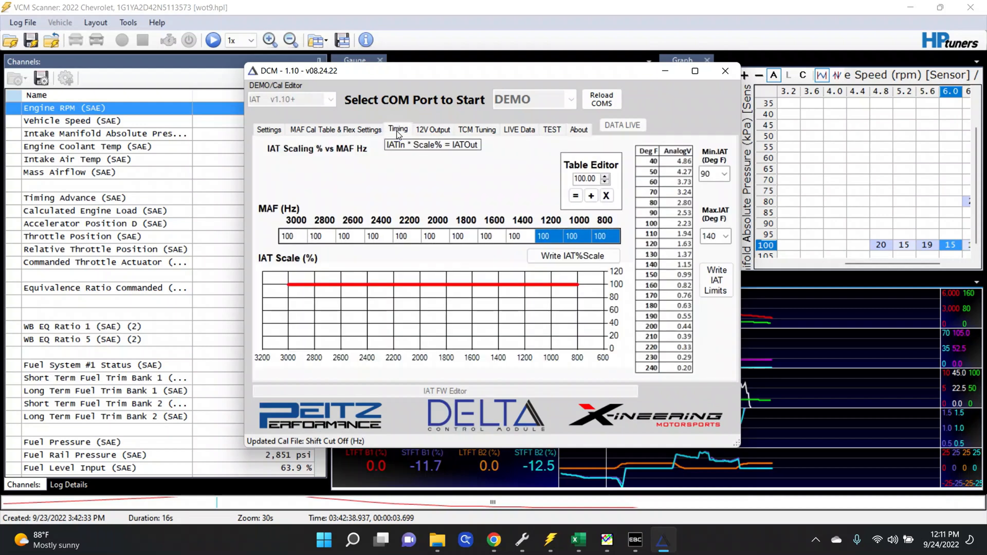
left_click(543, 236)
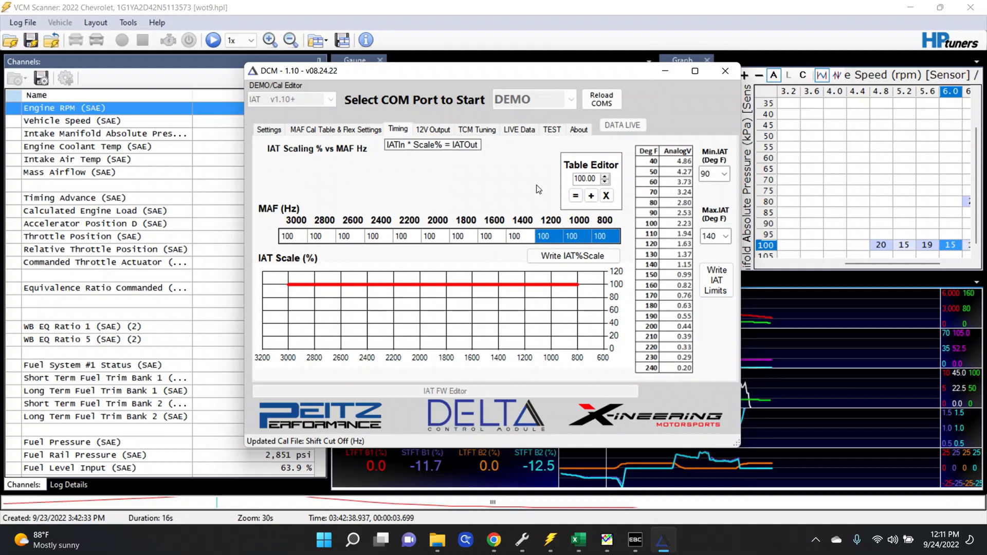
left_click(432, 130)
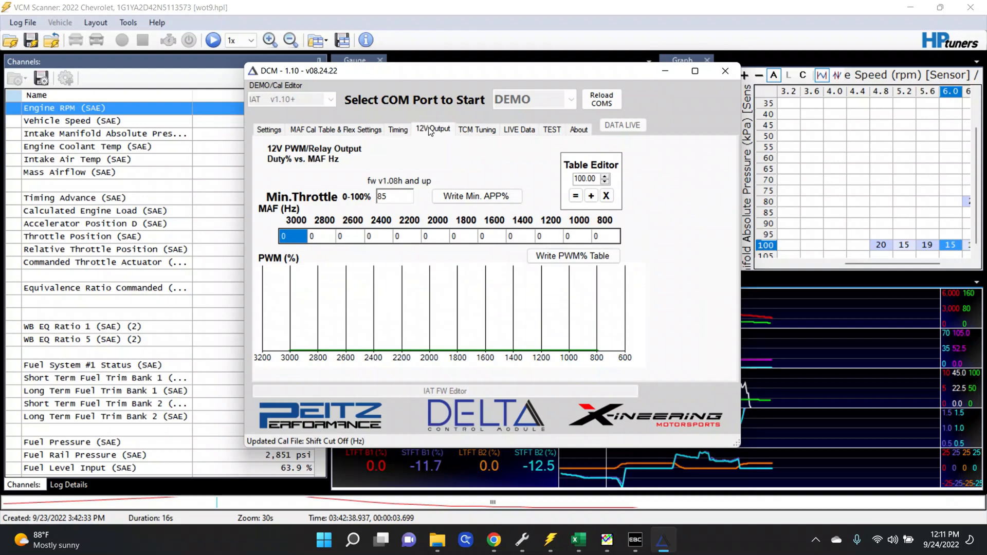
mouse_move(475, 151)
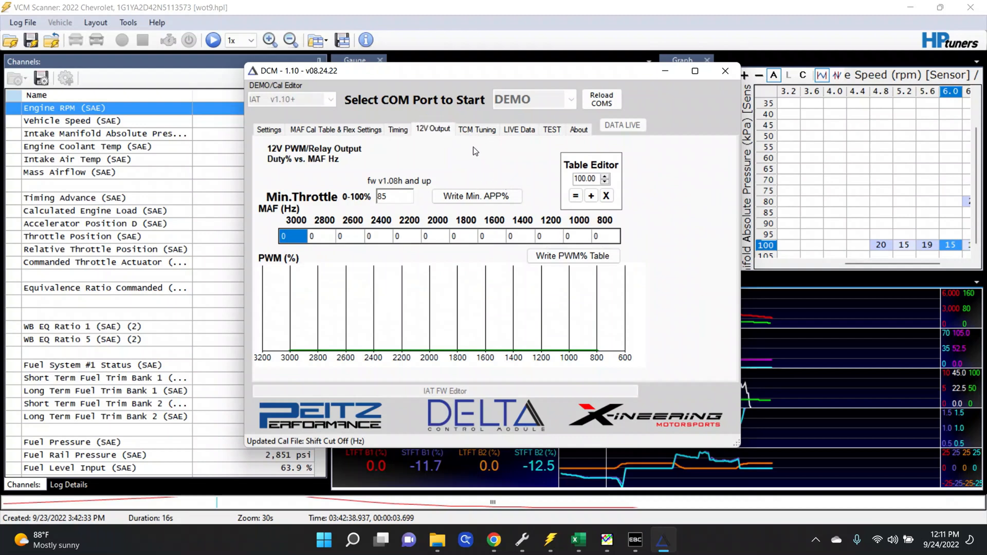
mouse_move(493, 228)
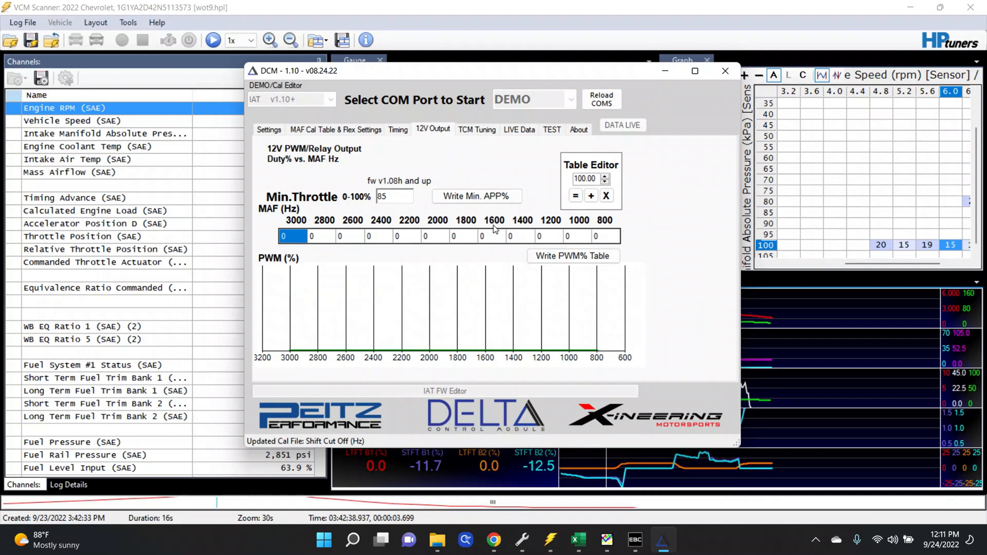
left_click(477, 129)
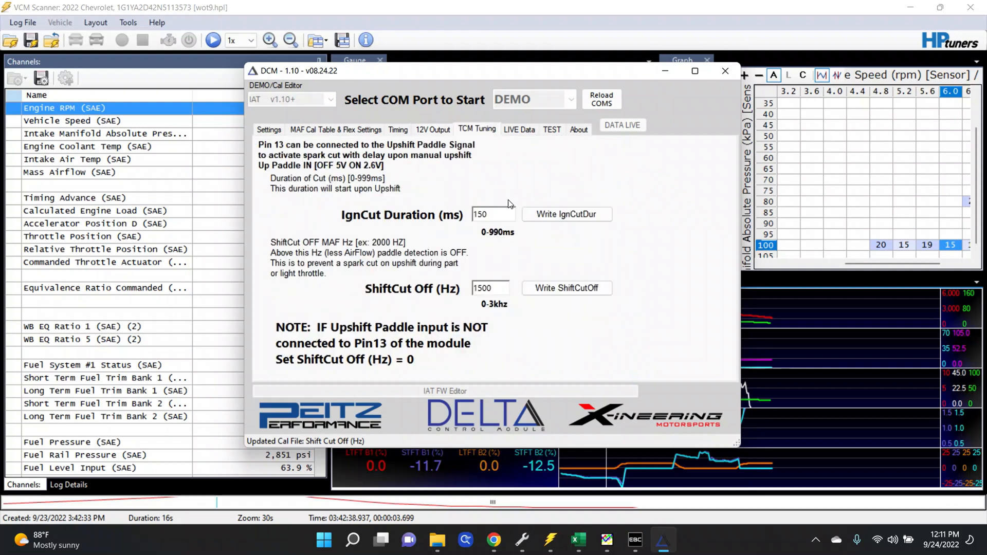
left_click(551, 130)
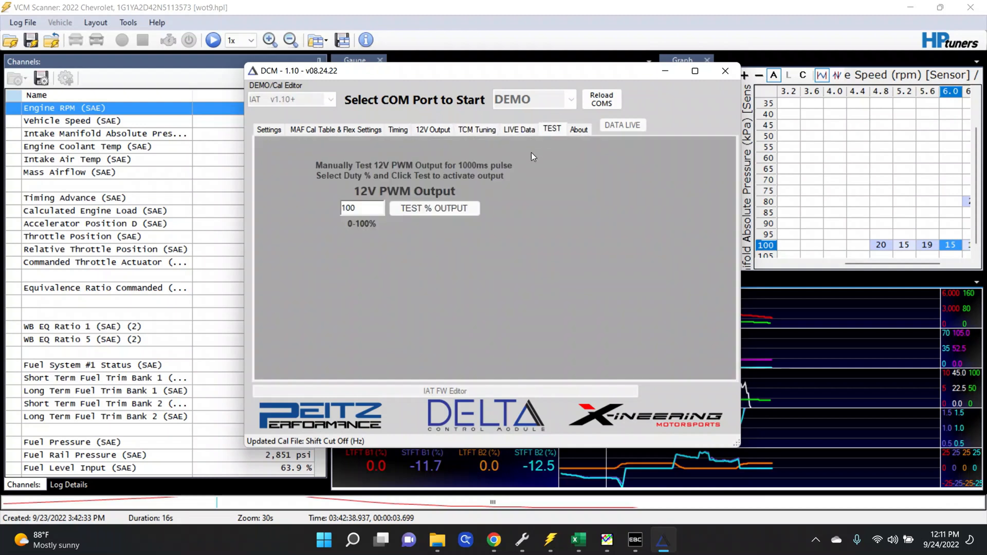
left_click(579, 130)
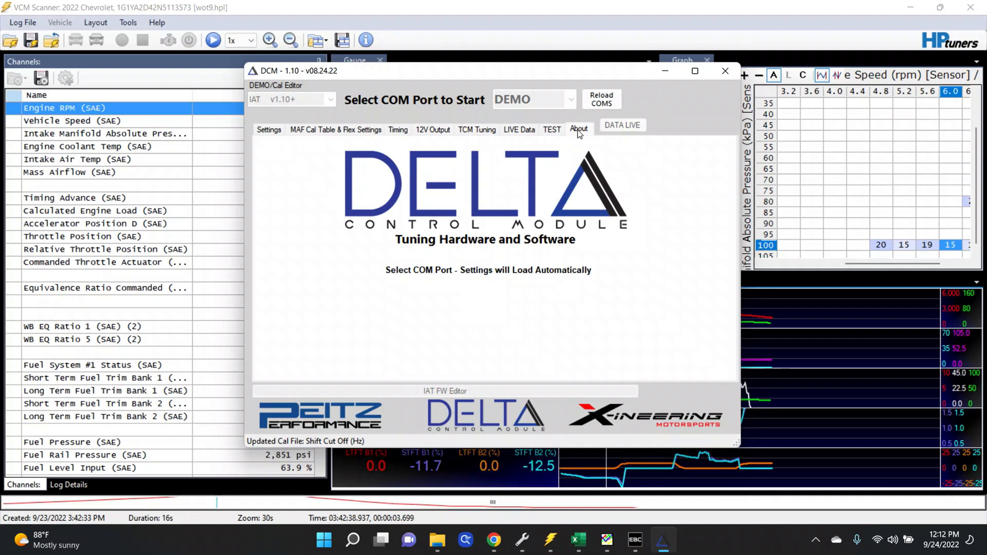
mouse_move(473, 51)
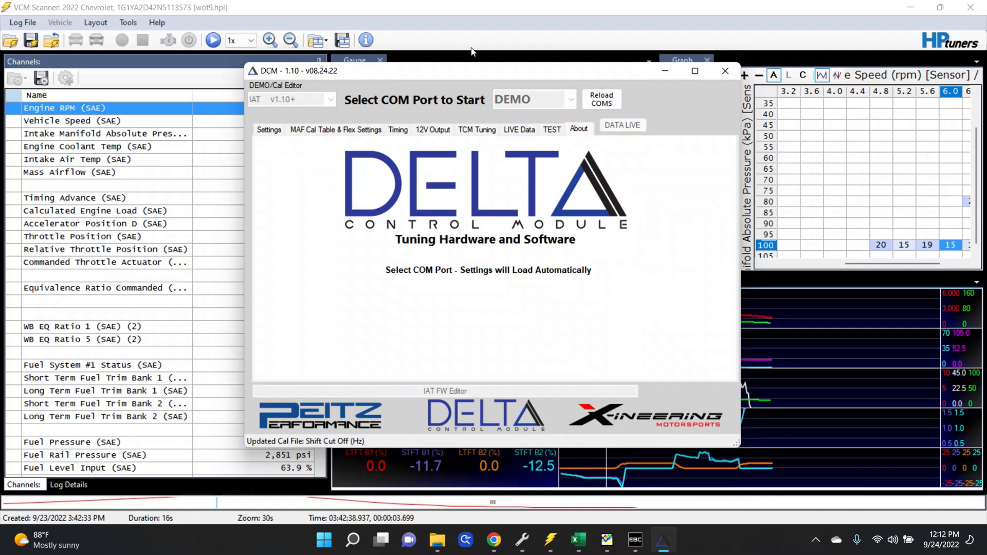